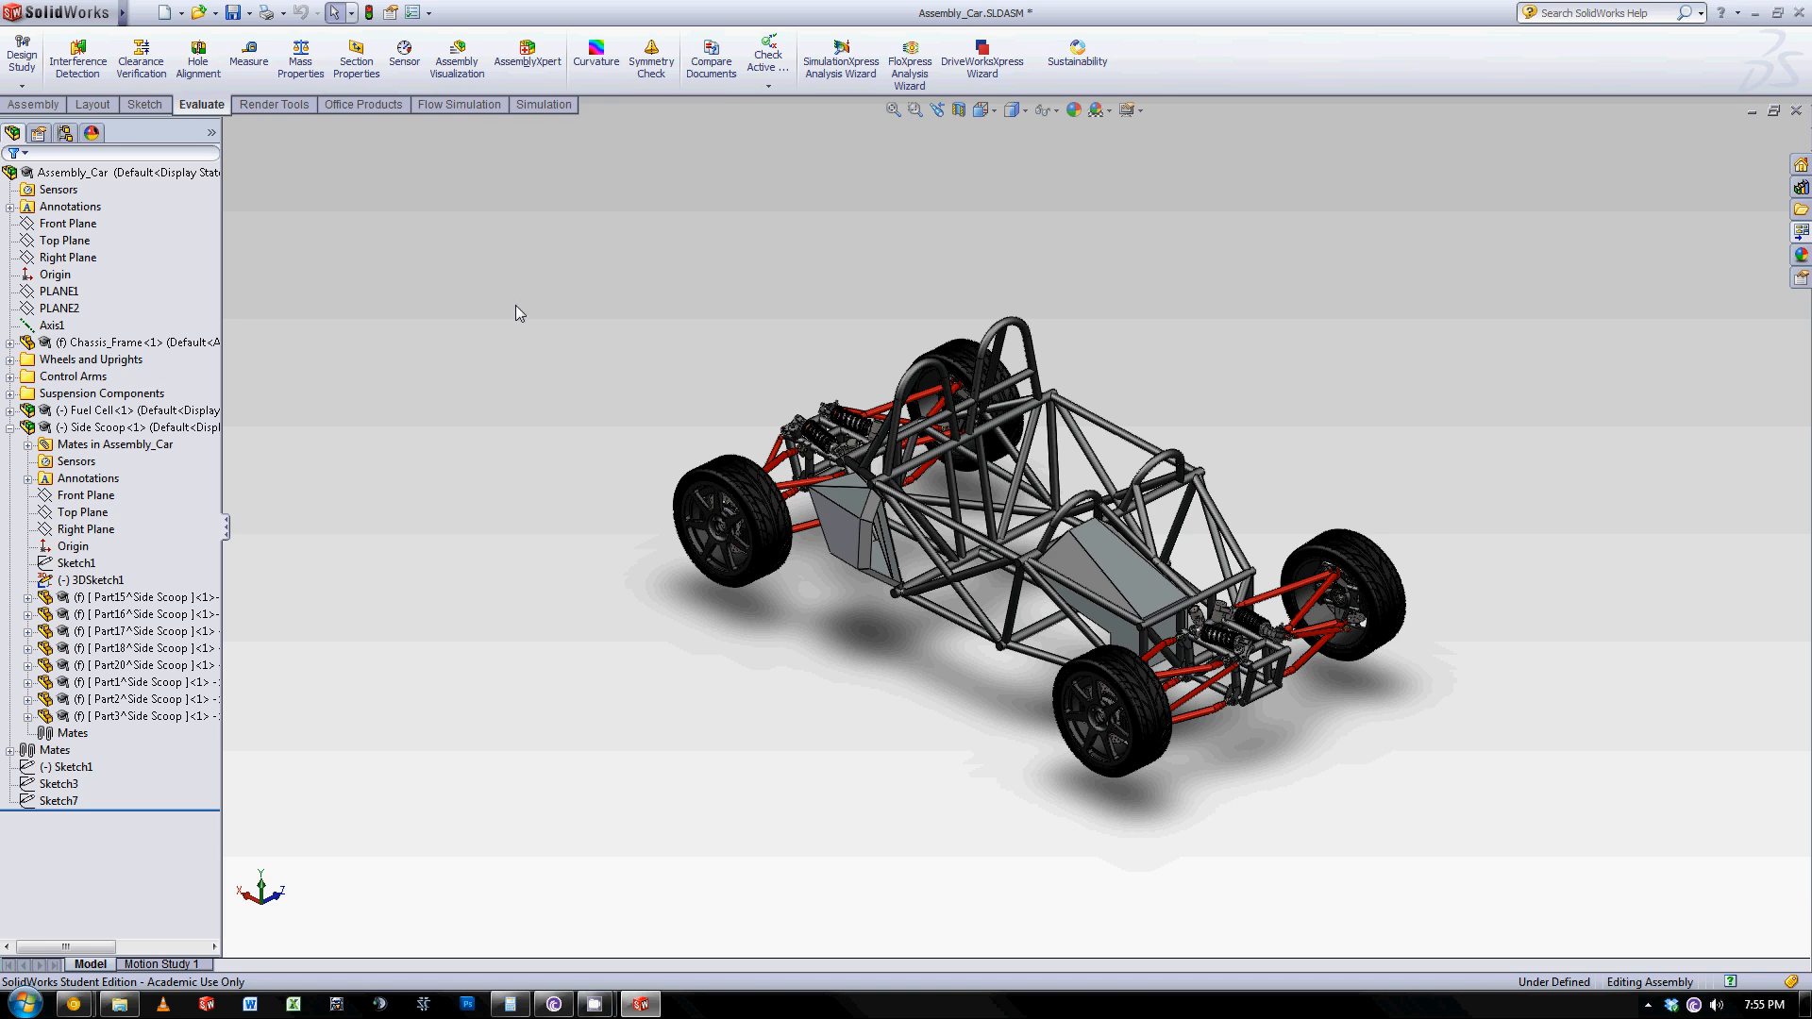
pyautogui.moveTo(978, 533)
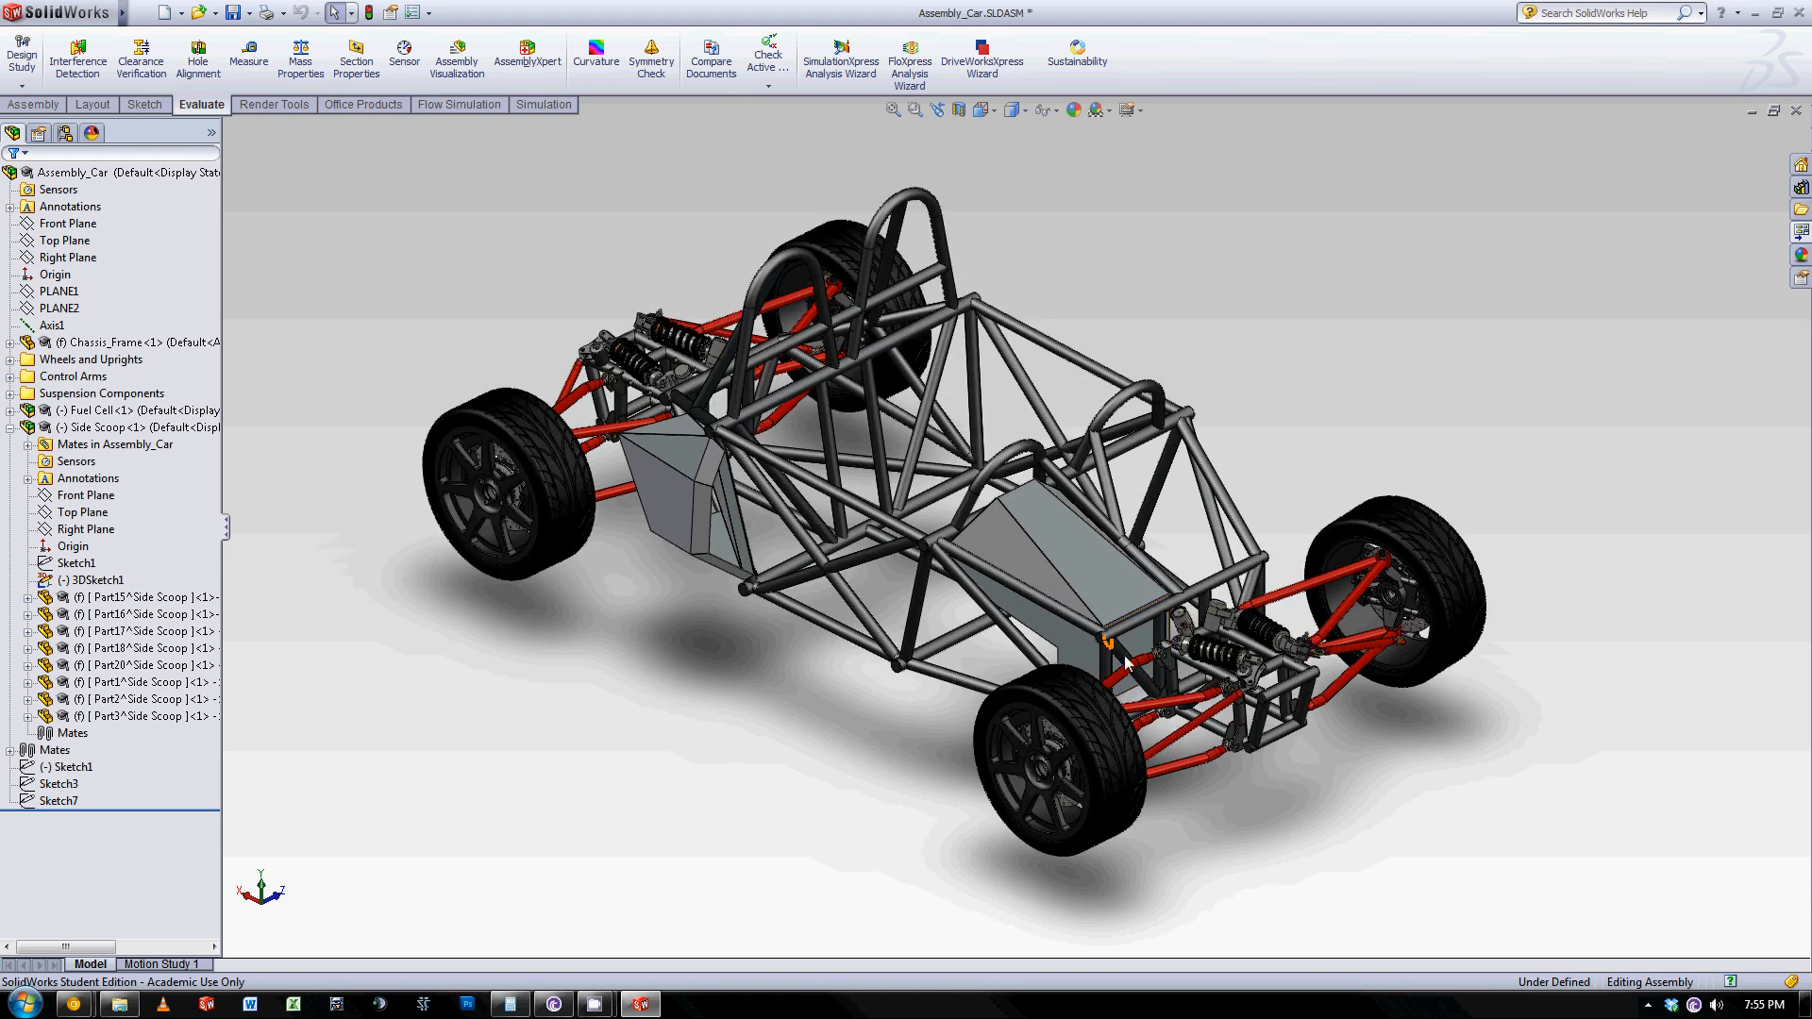
pyautogui.moveTo(1252, 430)
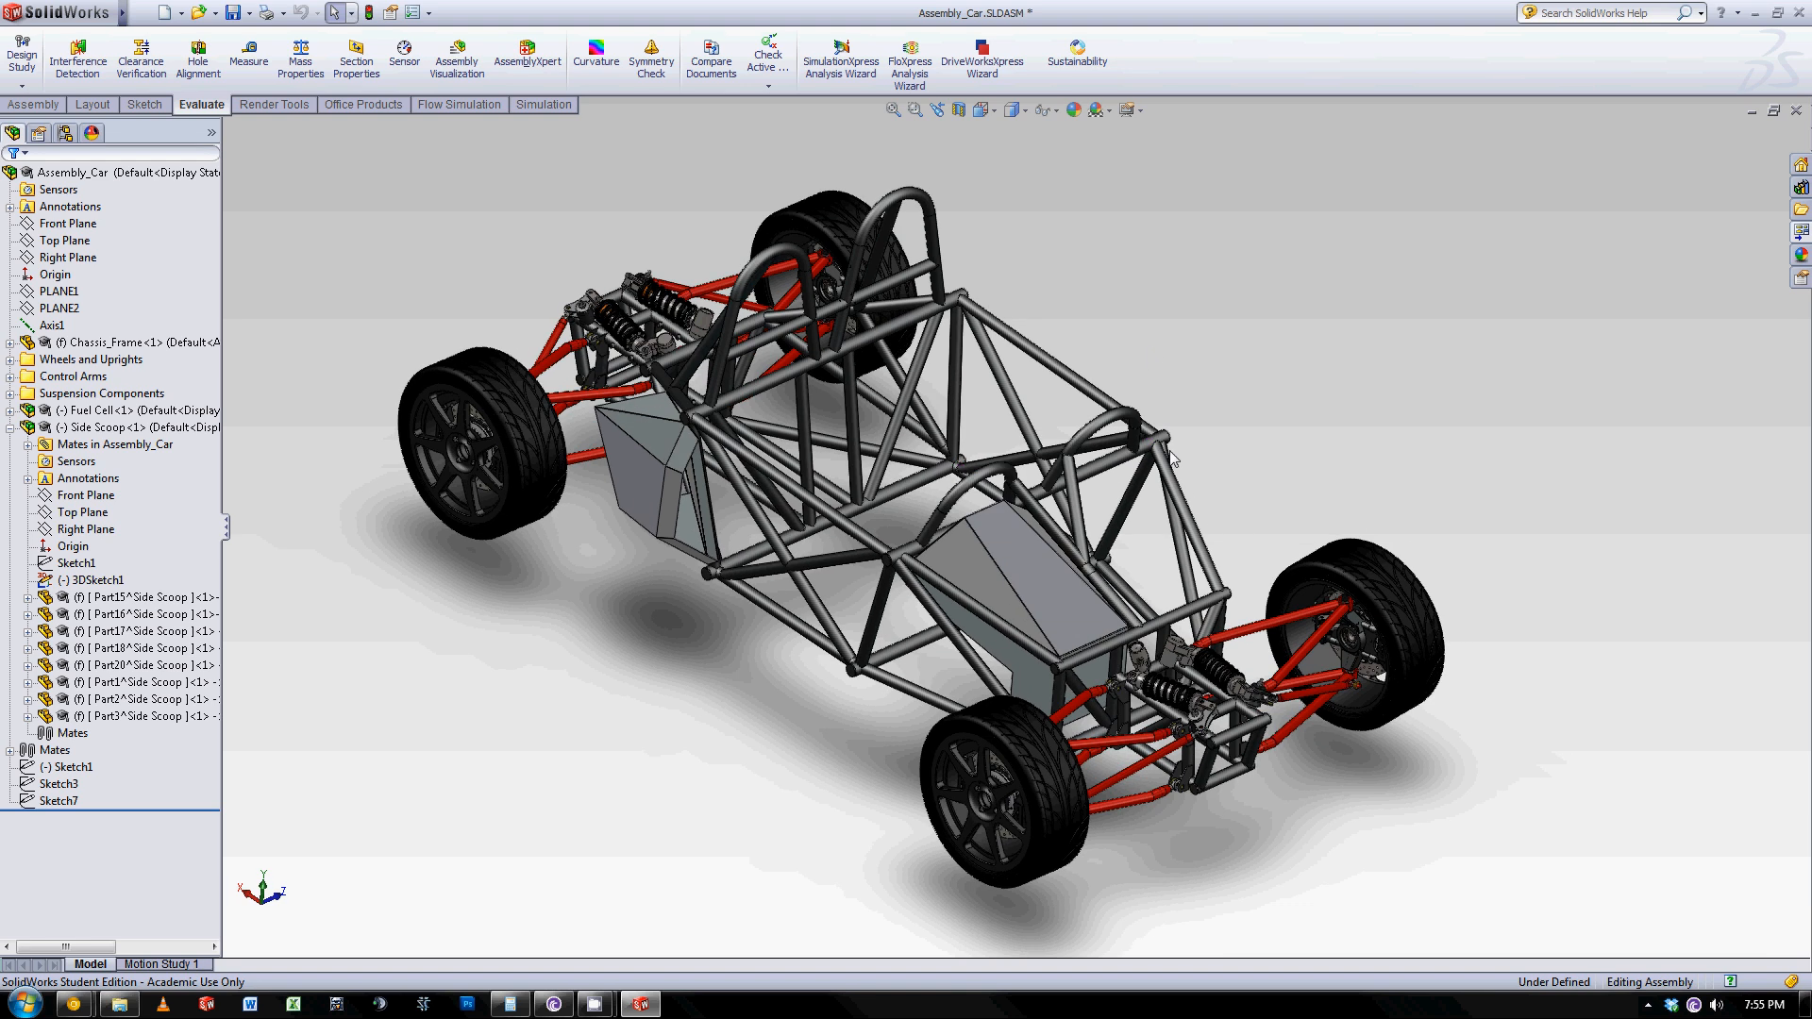
pyautogui.moveTo(181, 517)
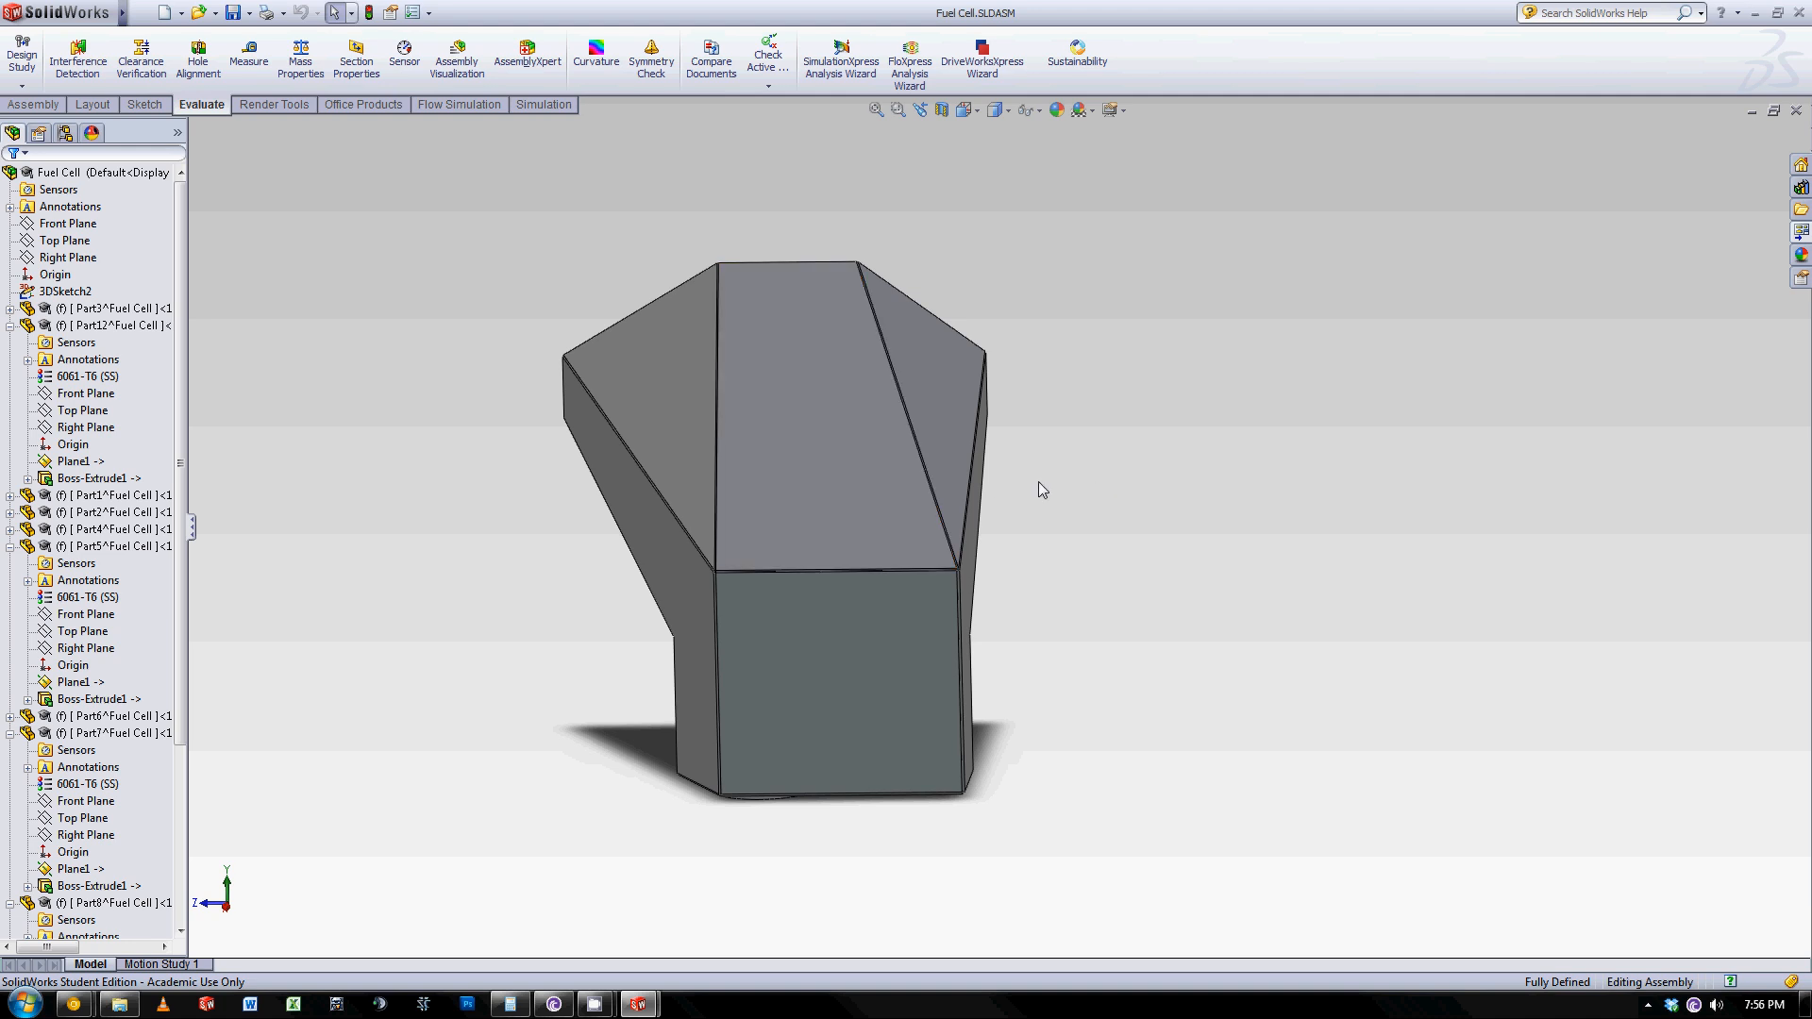
pyautogui.moveTo(1008, 449)
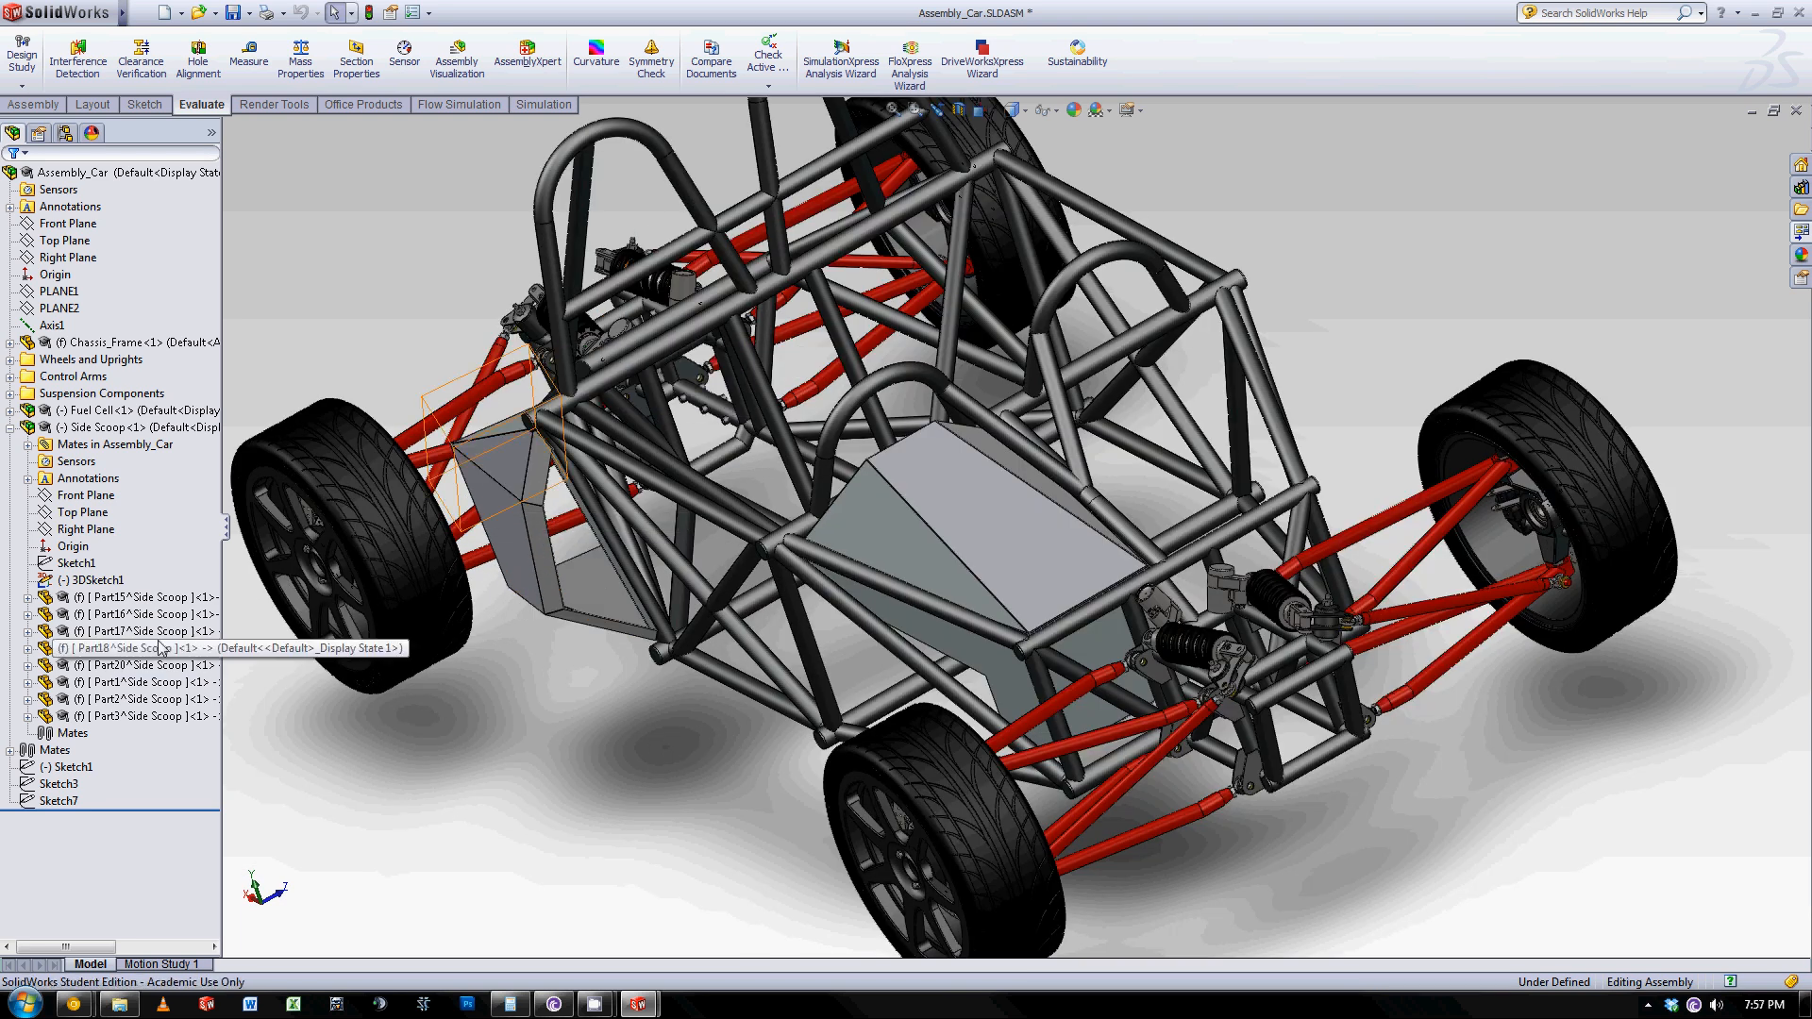
# View the Side Scoop assembly on its own, then return to the race car assembly and select the Chassis_Frame.
pyautogui.click(124, 427)
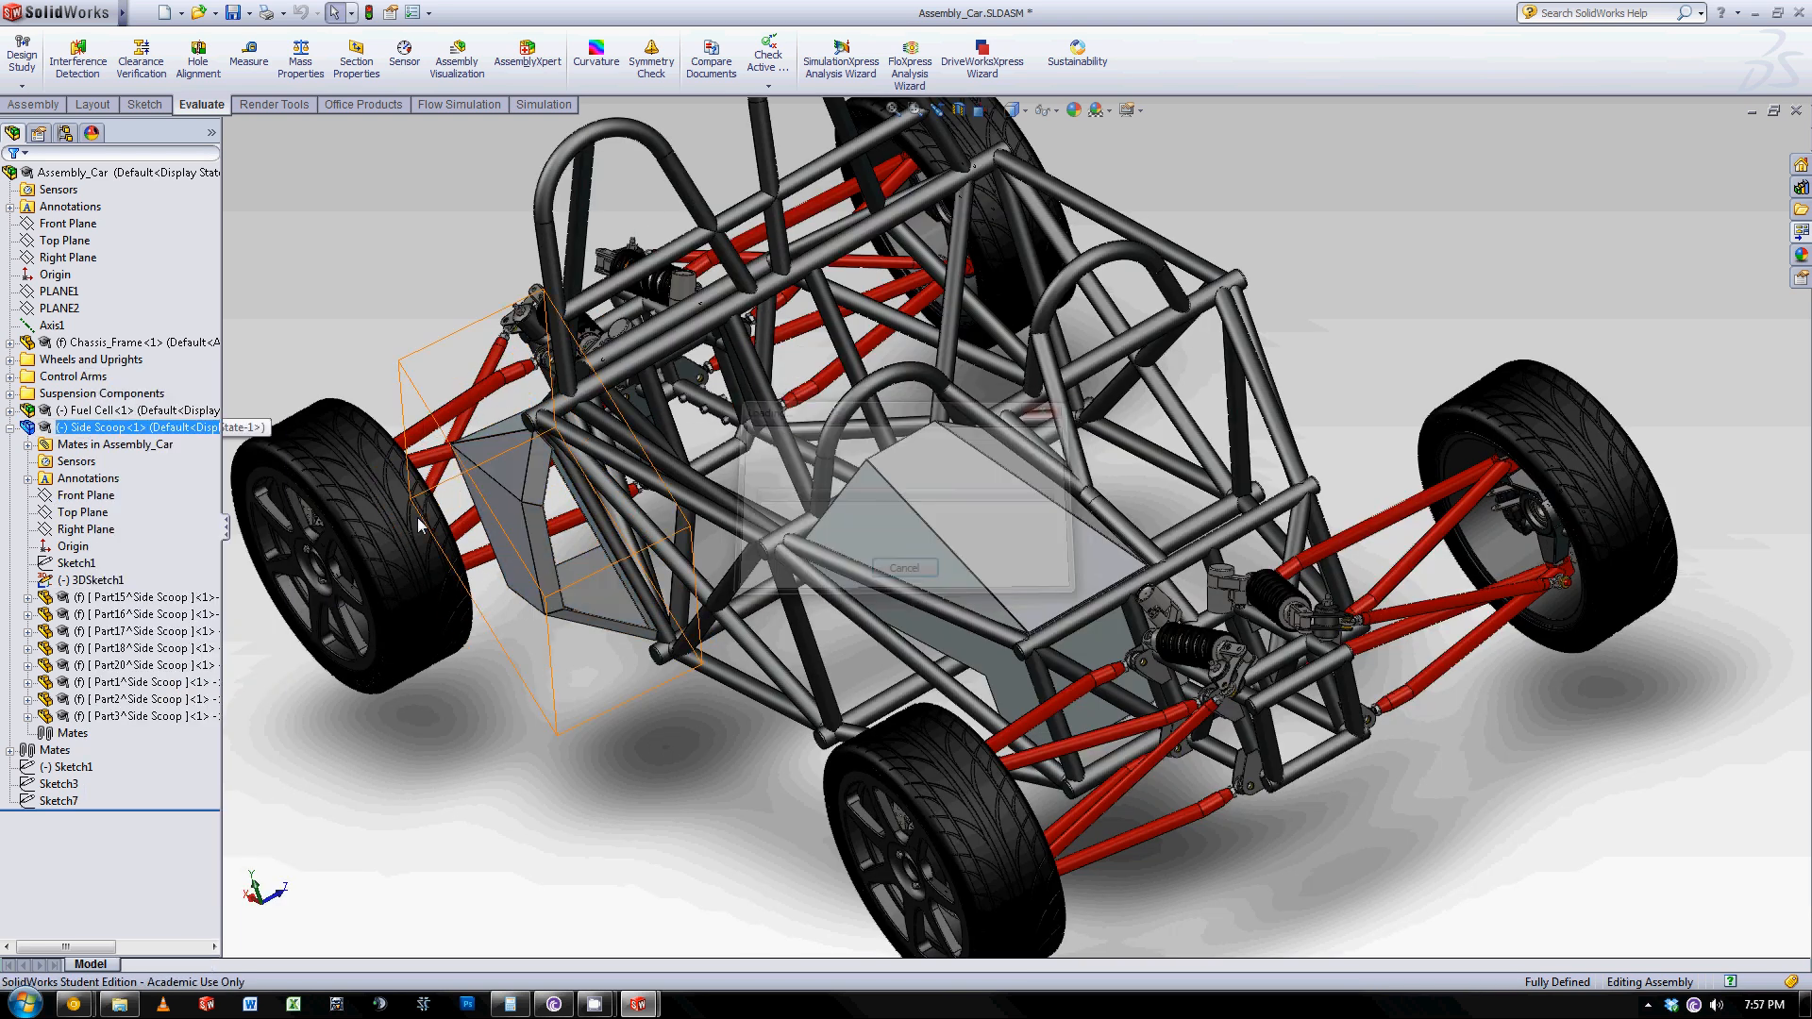
pyautogui.doubleClick(138, 426)
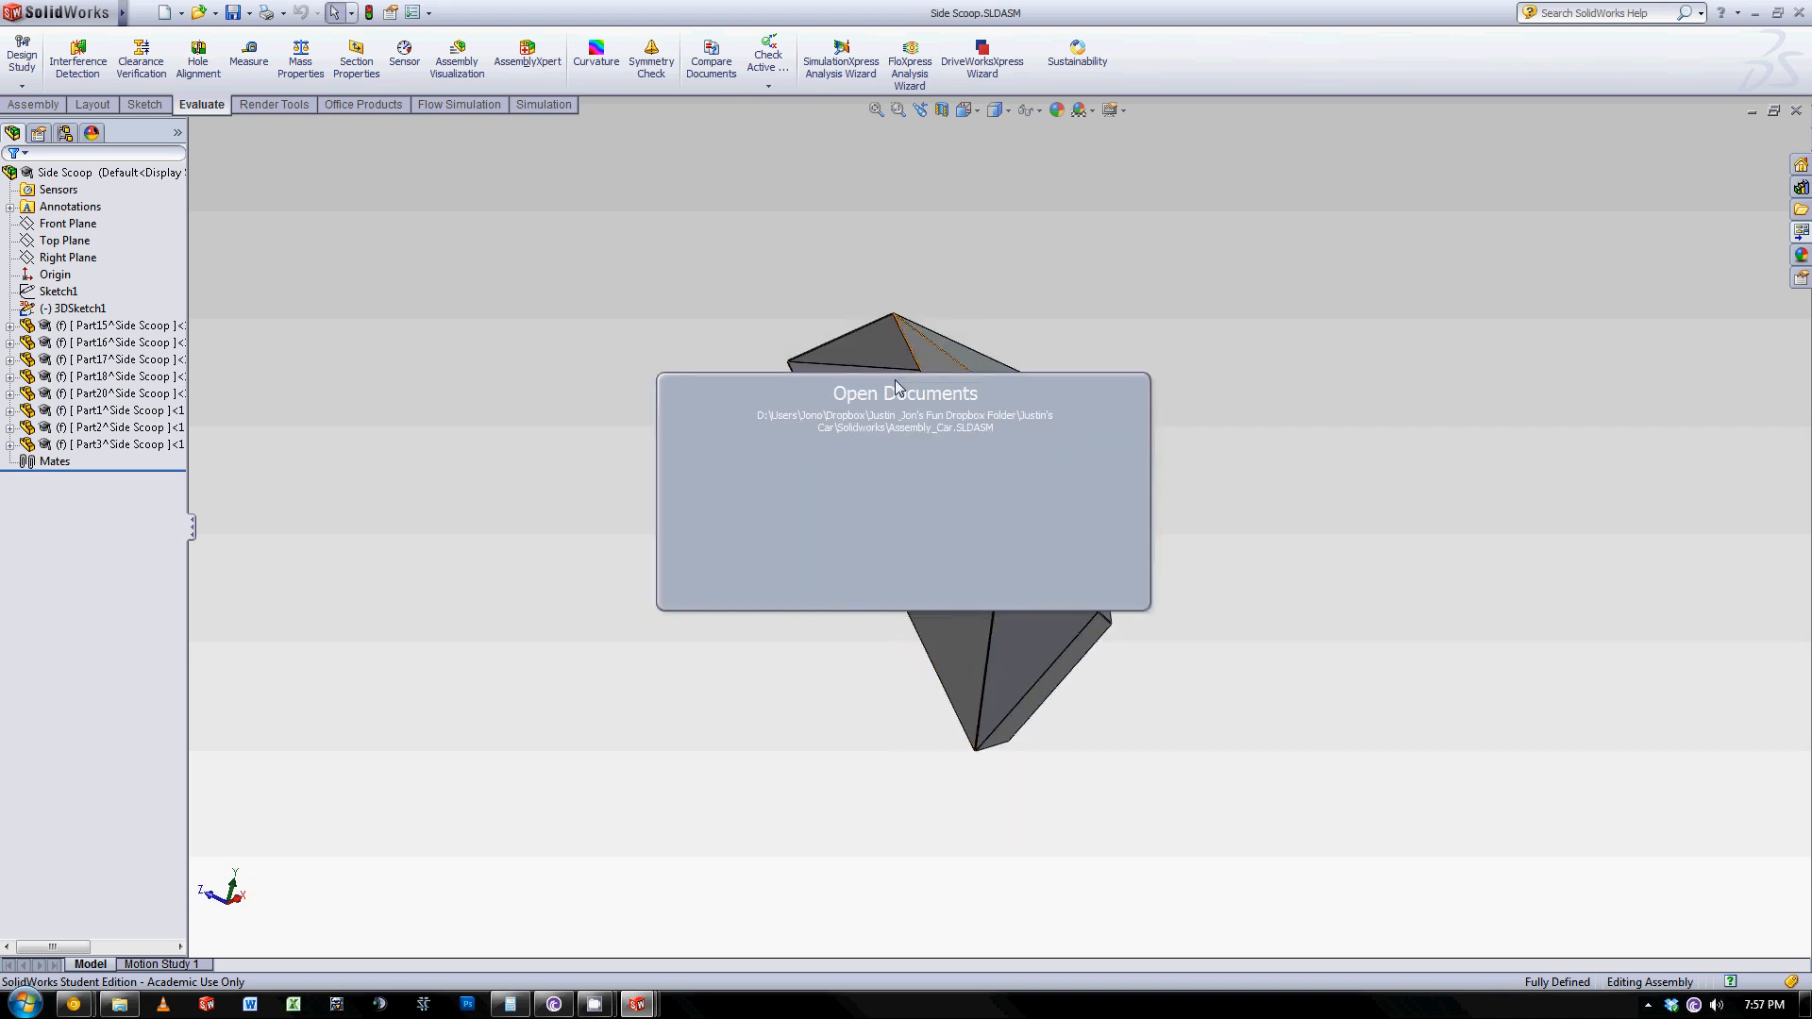
pyautogui.click(904, 421)
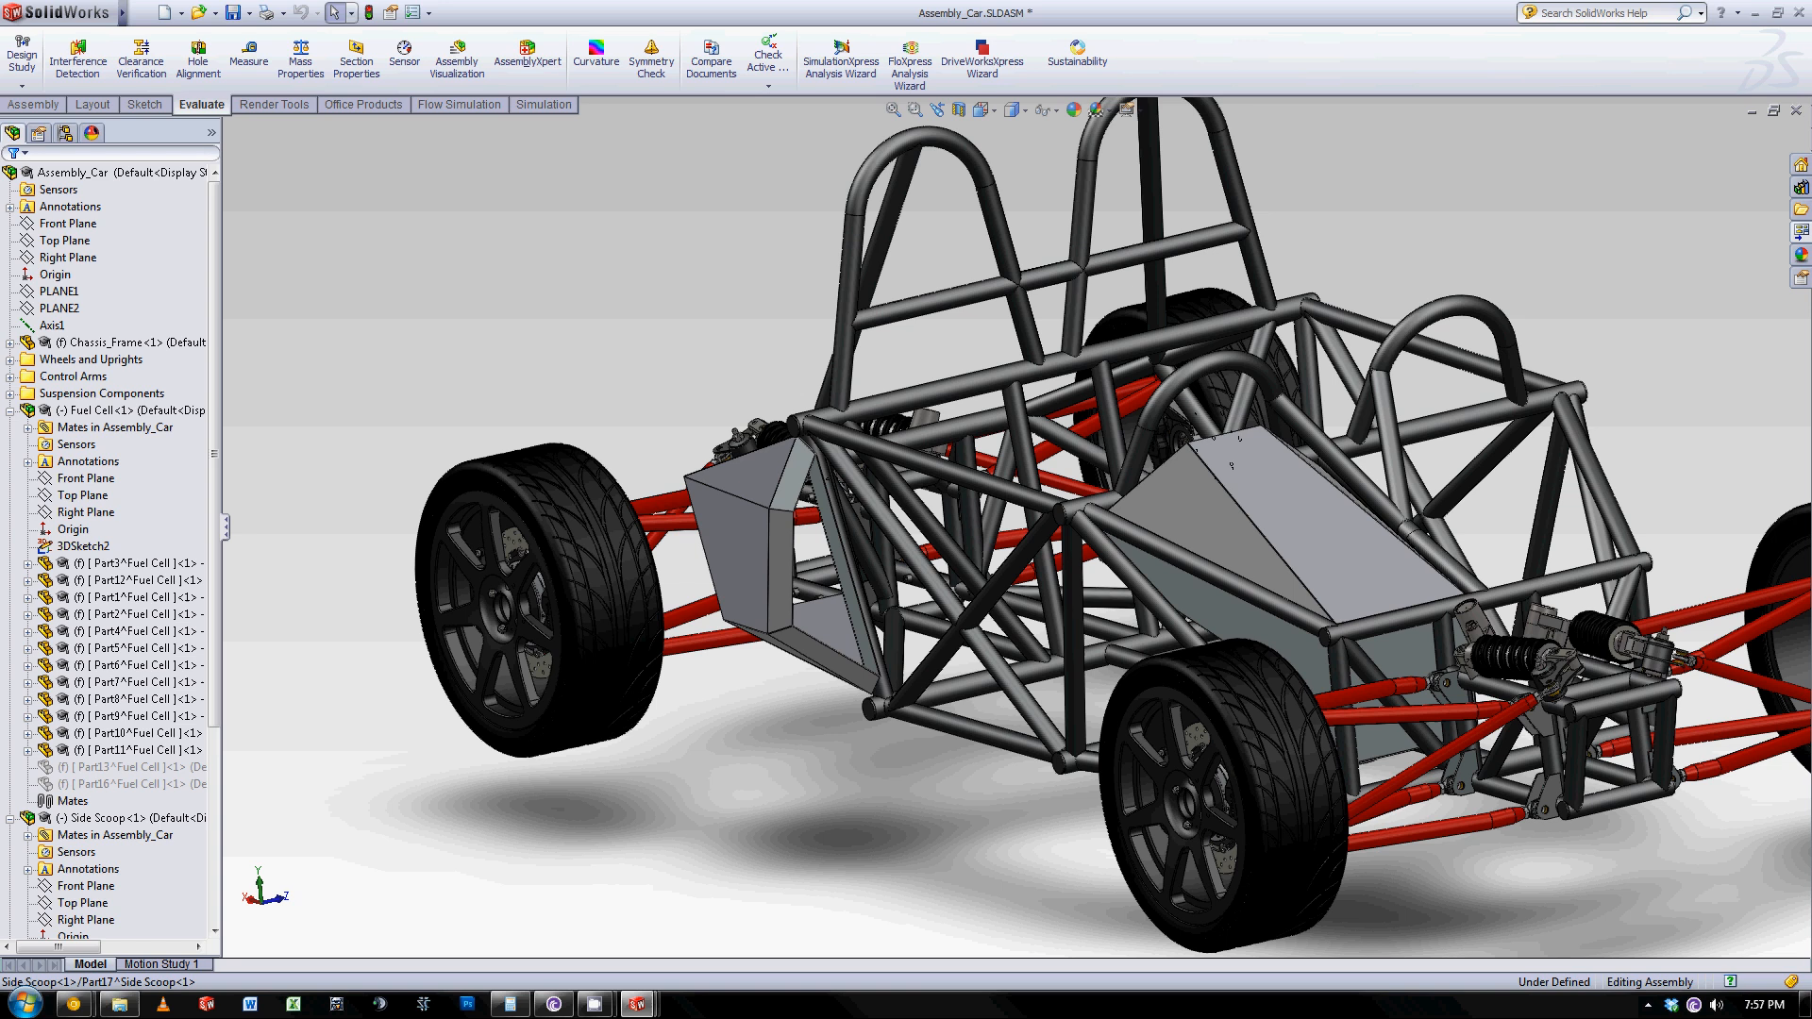
pyautogui.click(126, 342)
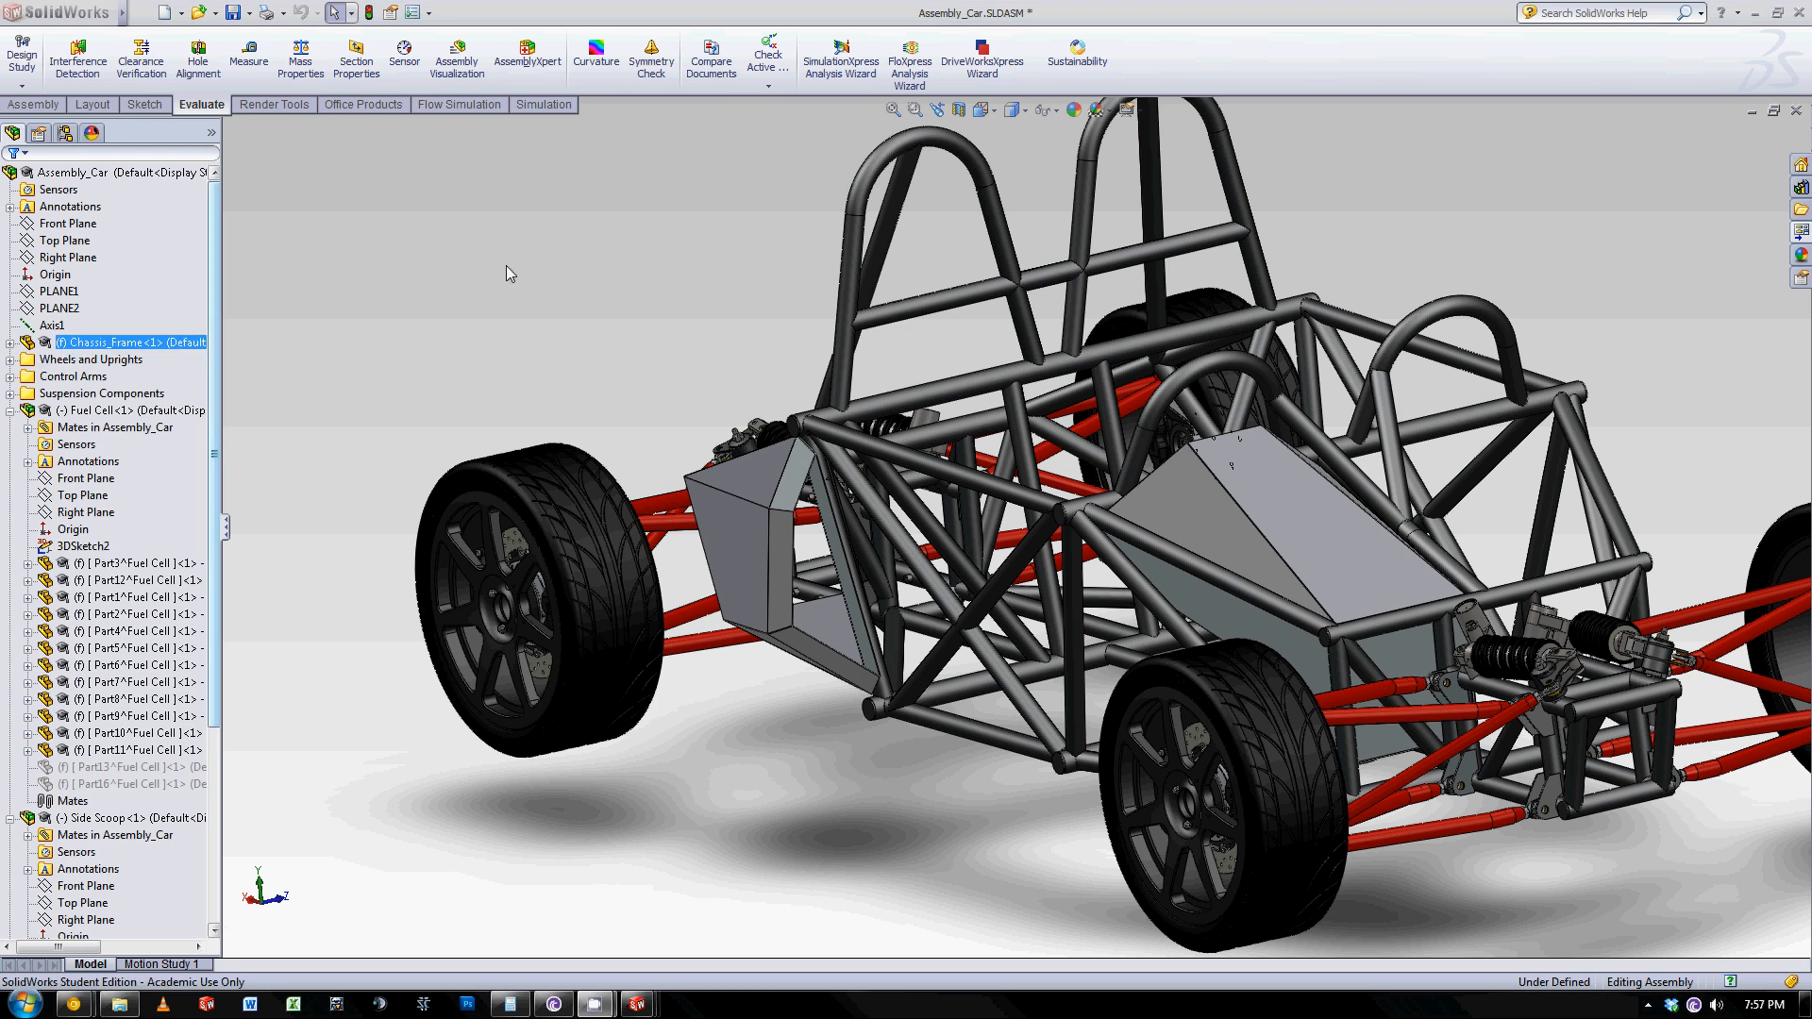
# Browse from the Dropbox folder into Bumper Design and the Tundra folder in the Open dialog.
pyautogui.click(193, 14)
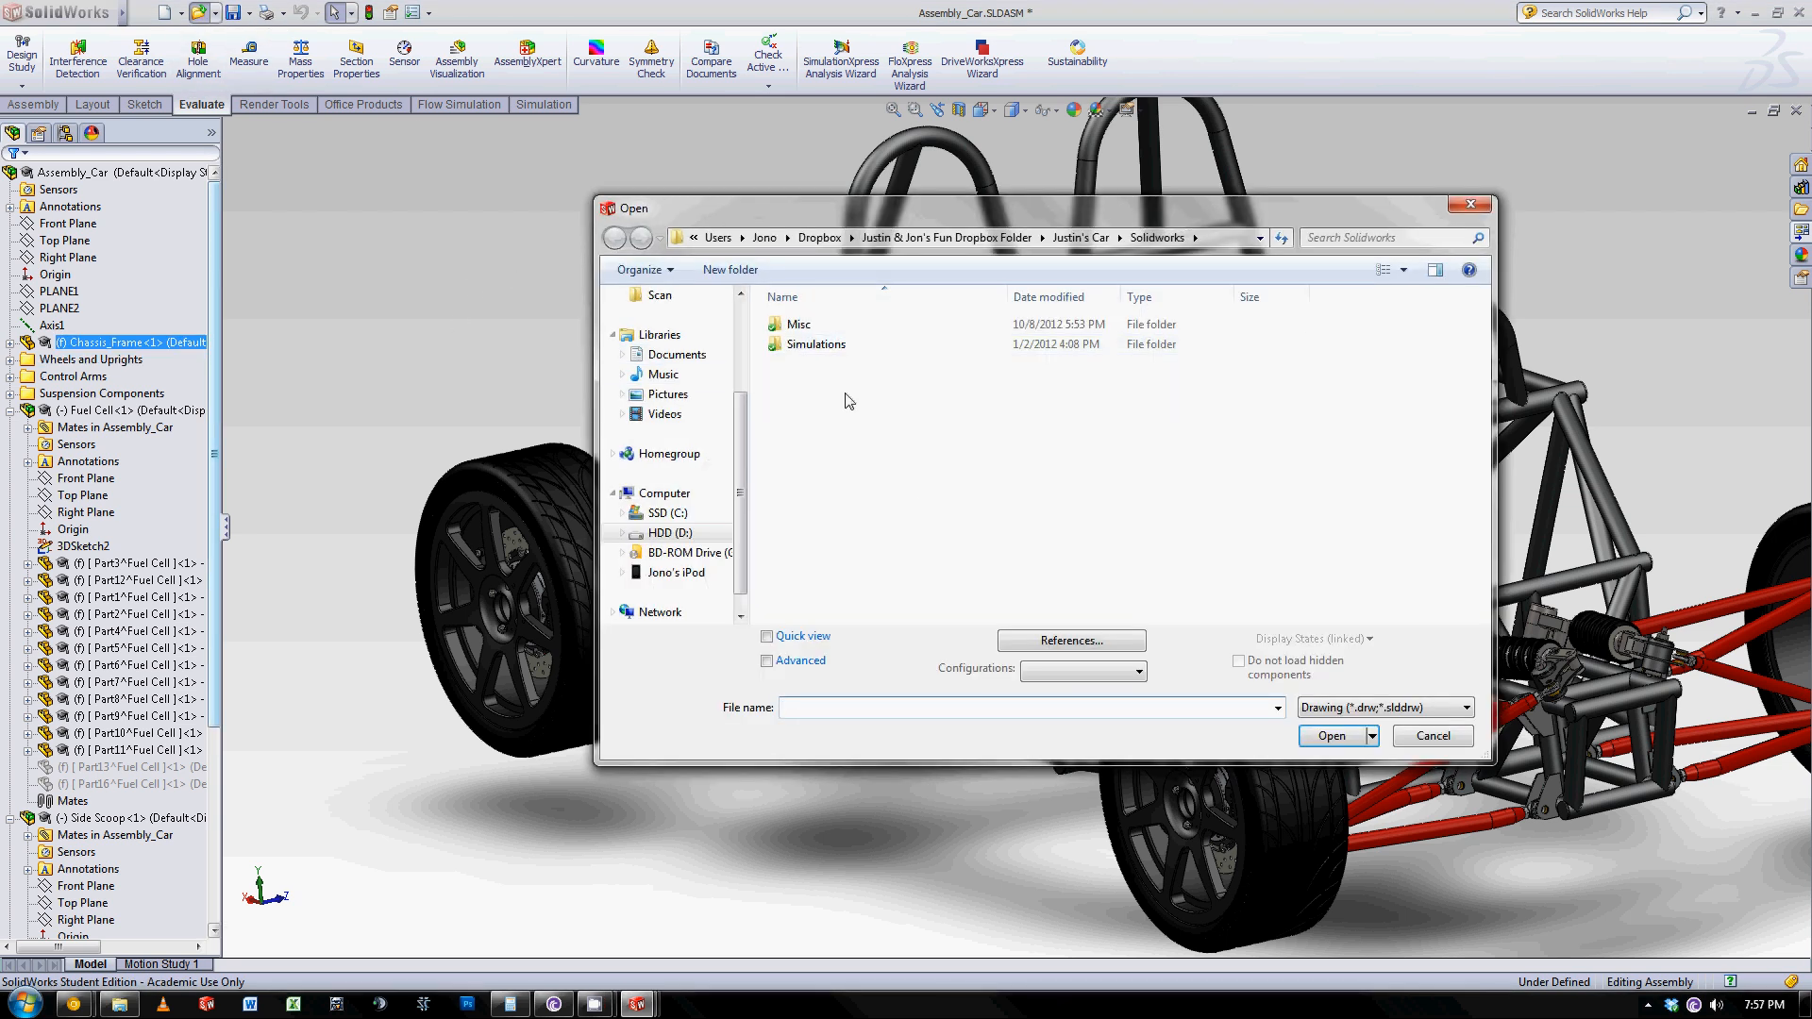
pyautogui.click(615, 238)
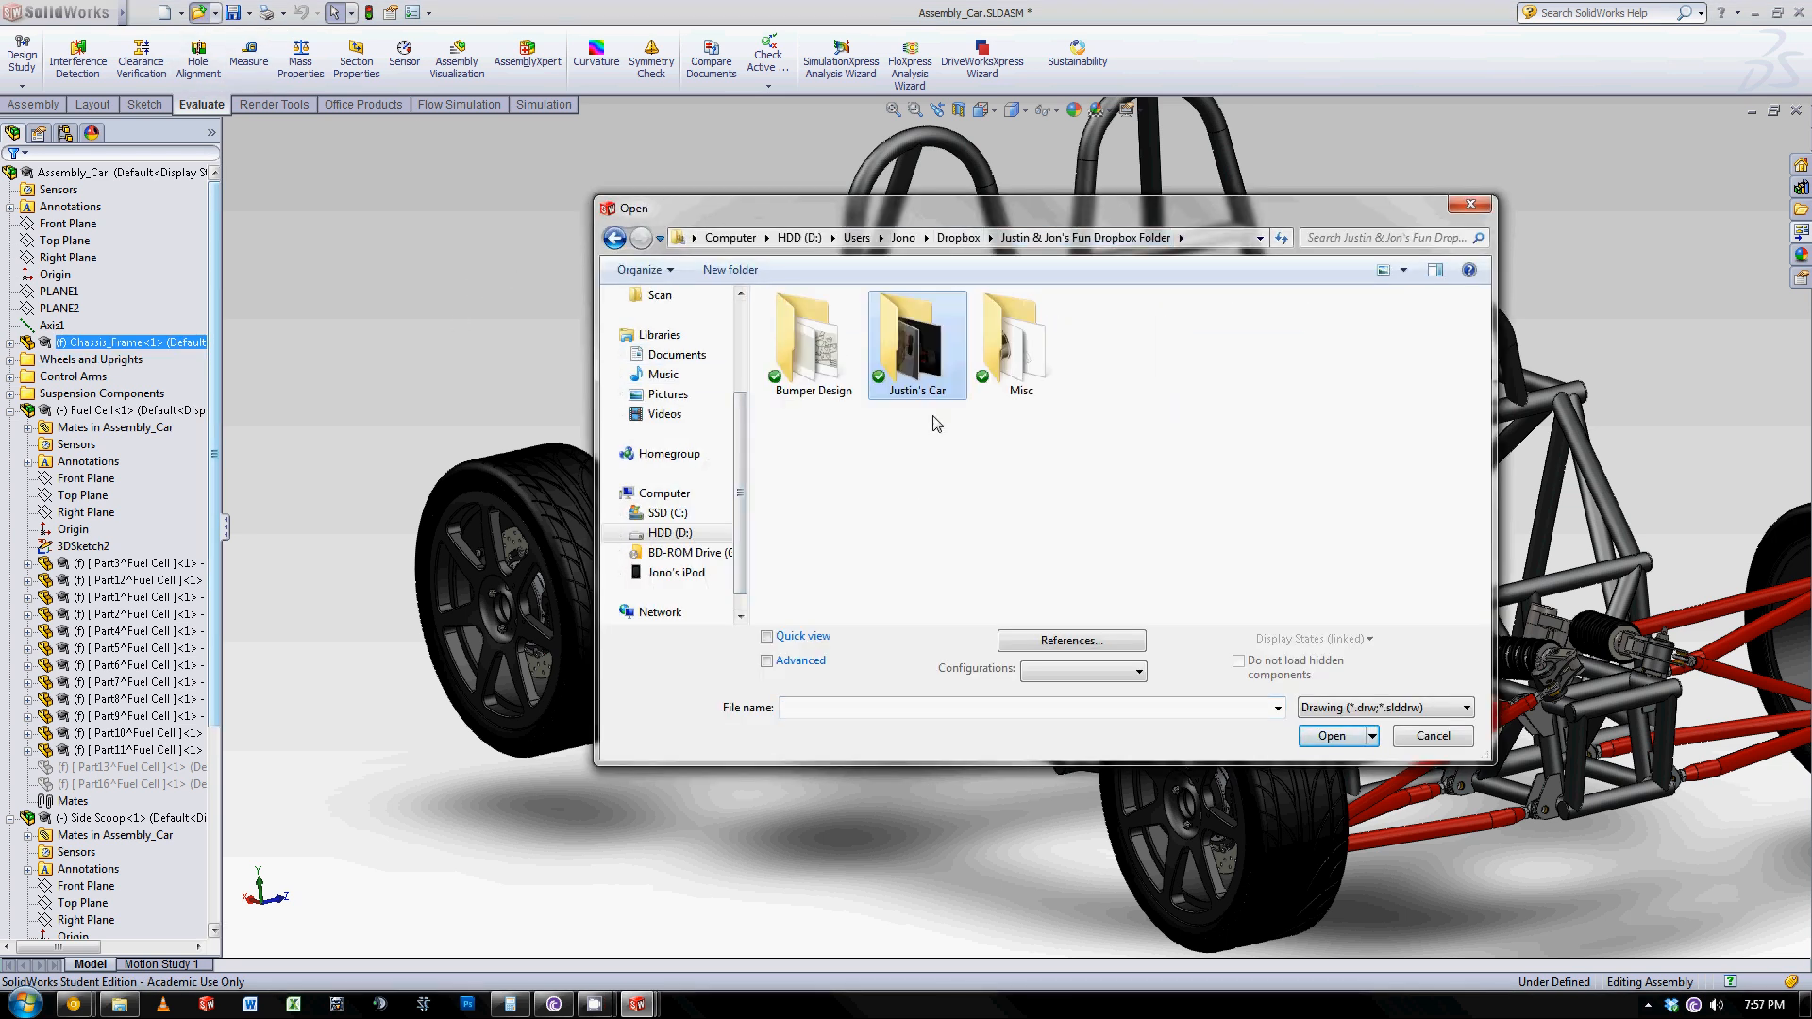
pyautogui.doubleClick(809, 336)
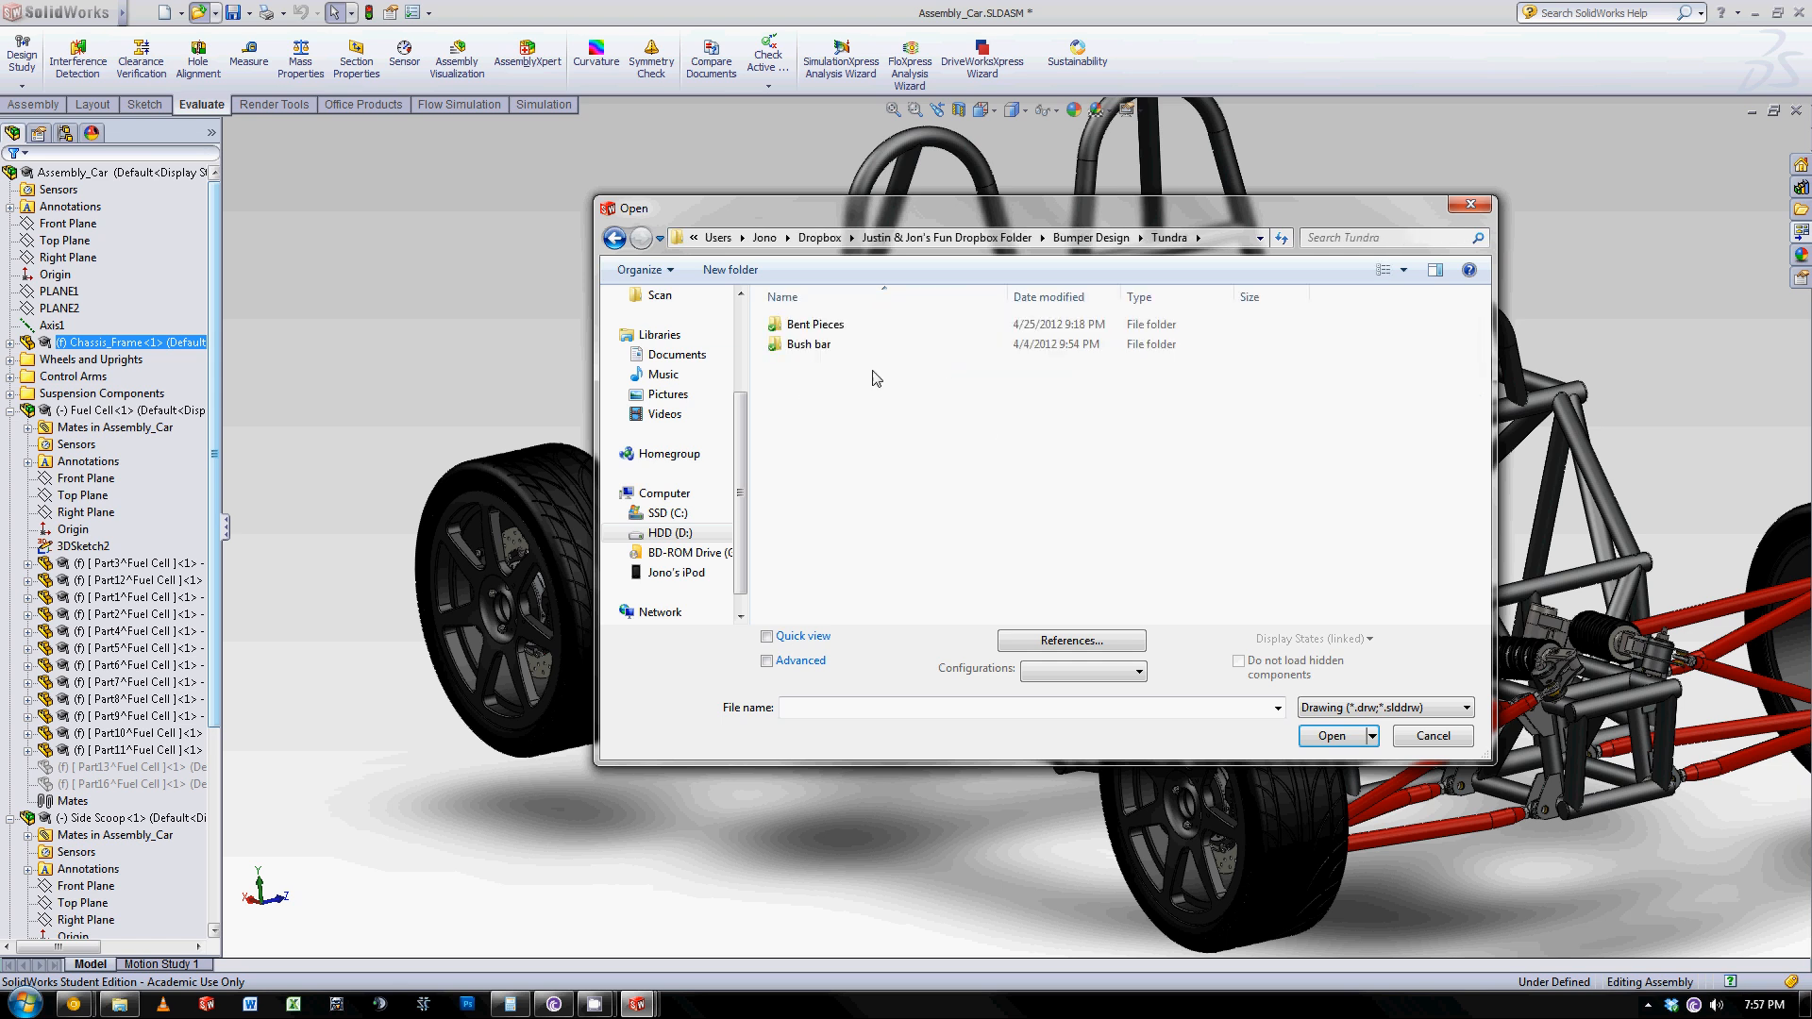
pyautogui.click(1384, 707)
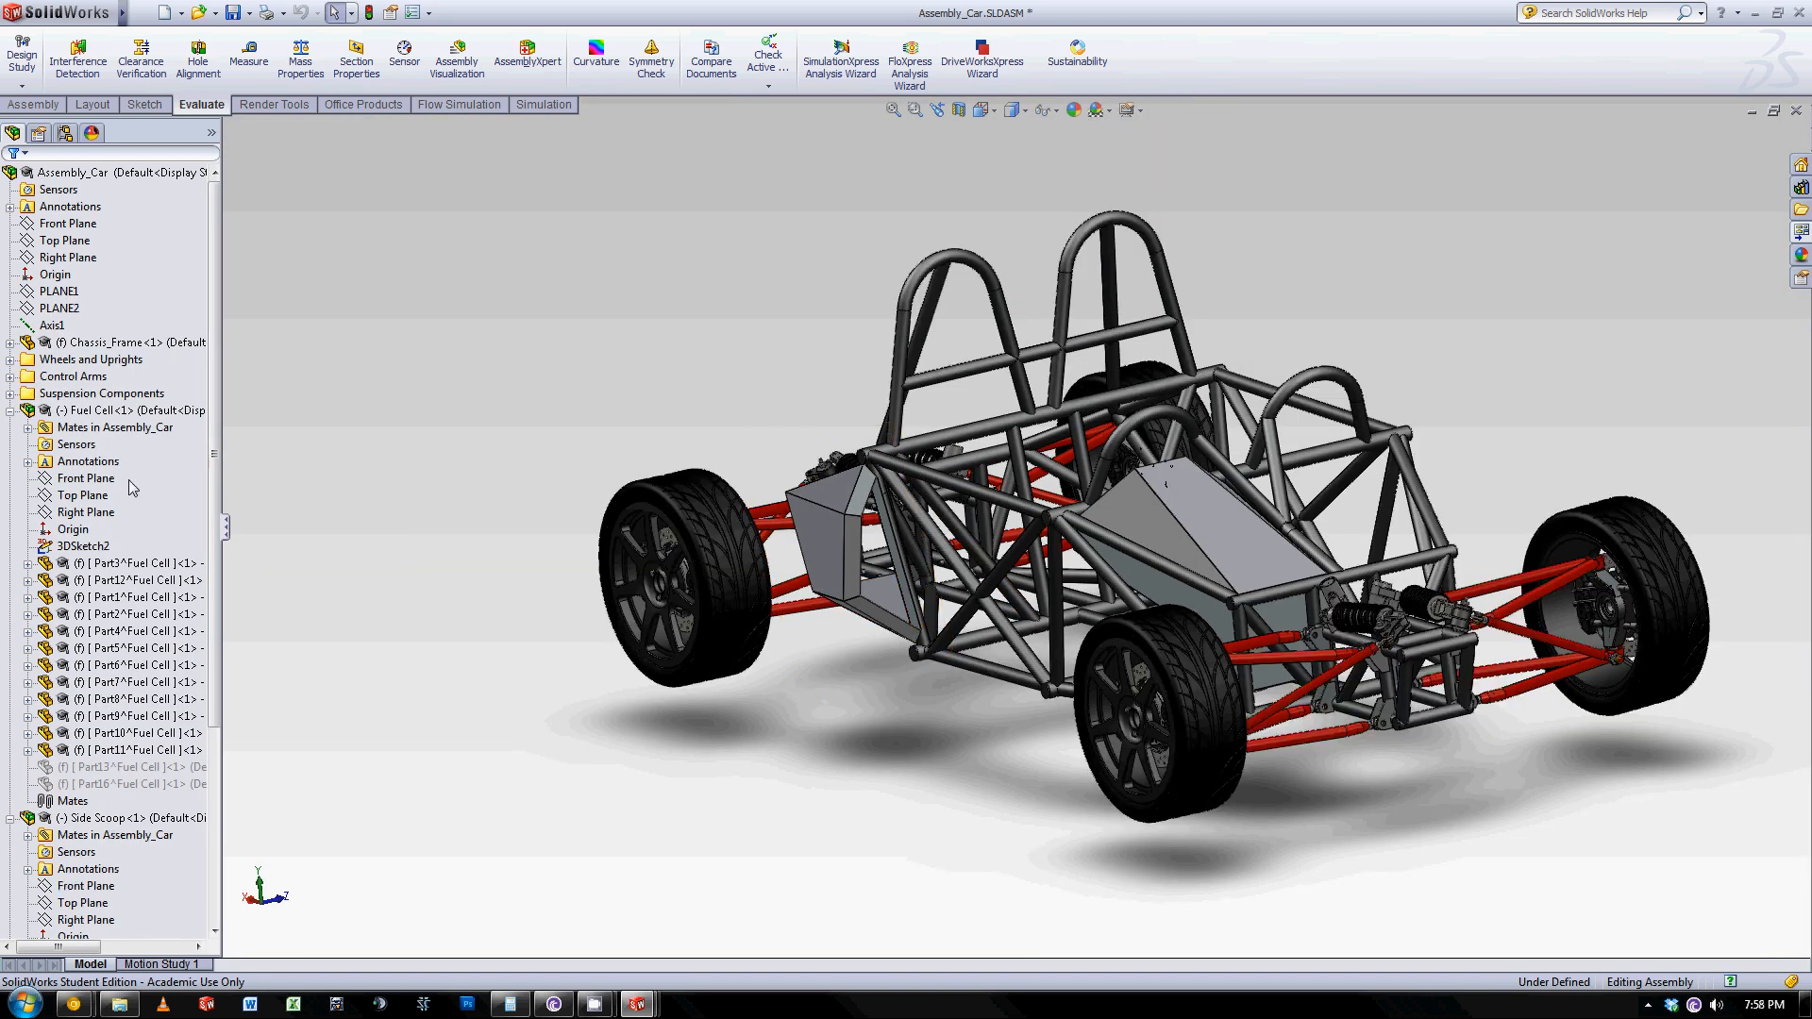
pyautogui.moveTo(1431, 175)
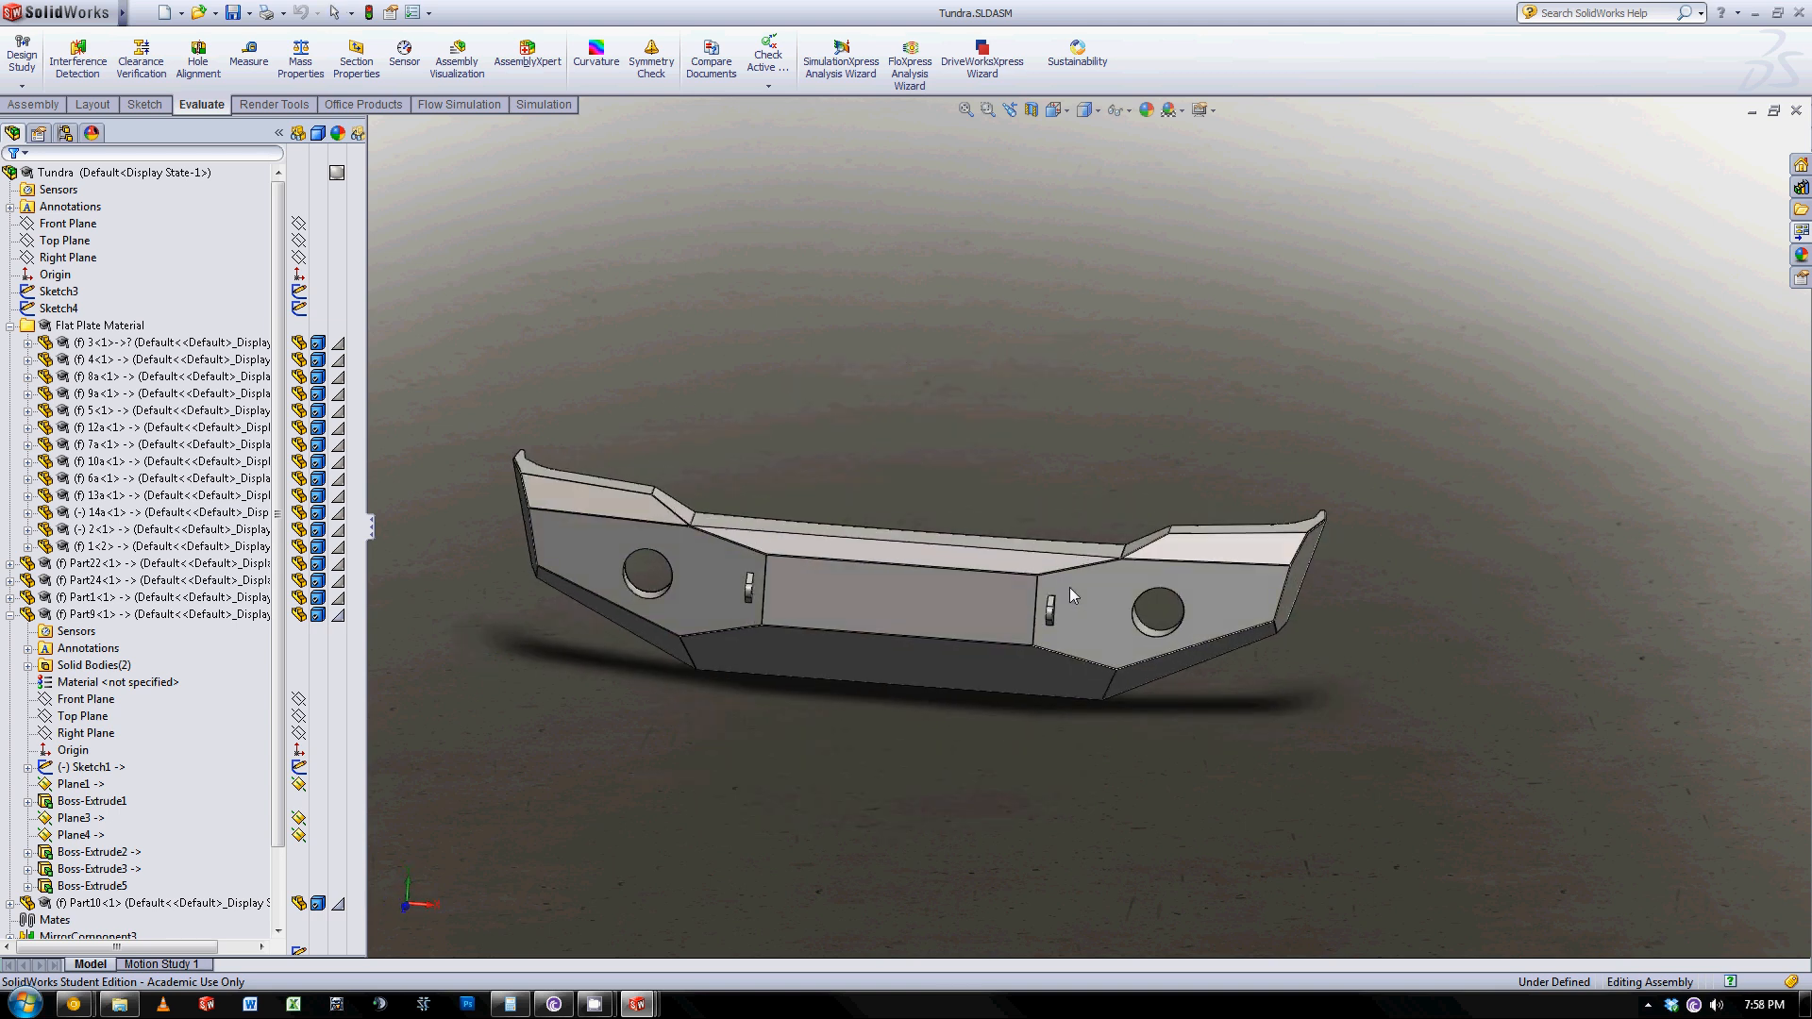
# Inspect the Tundra bumper model, then switch to the photo of the bumper on the truck.
pyautogui.scroll(3)
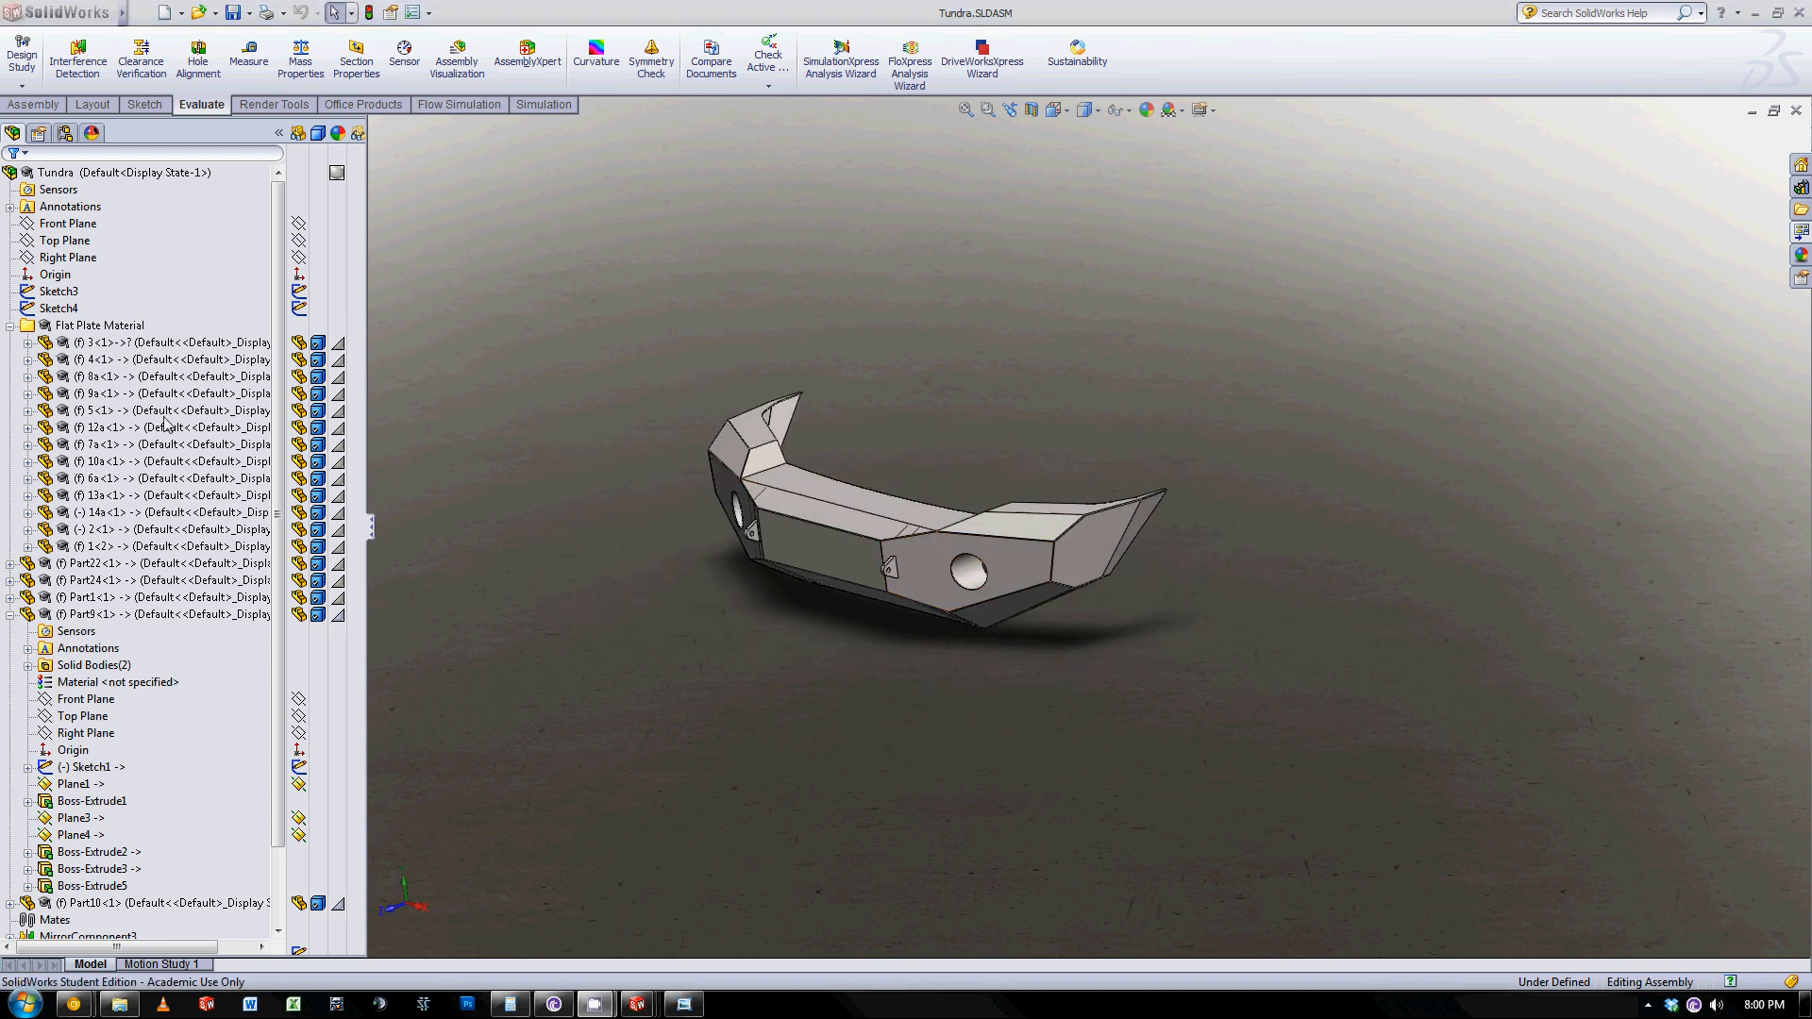
pyautogui.click(817, 517)
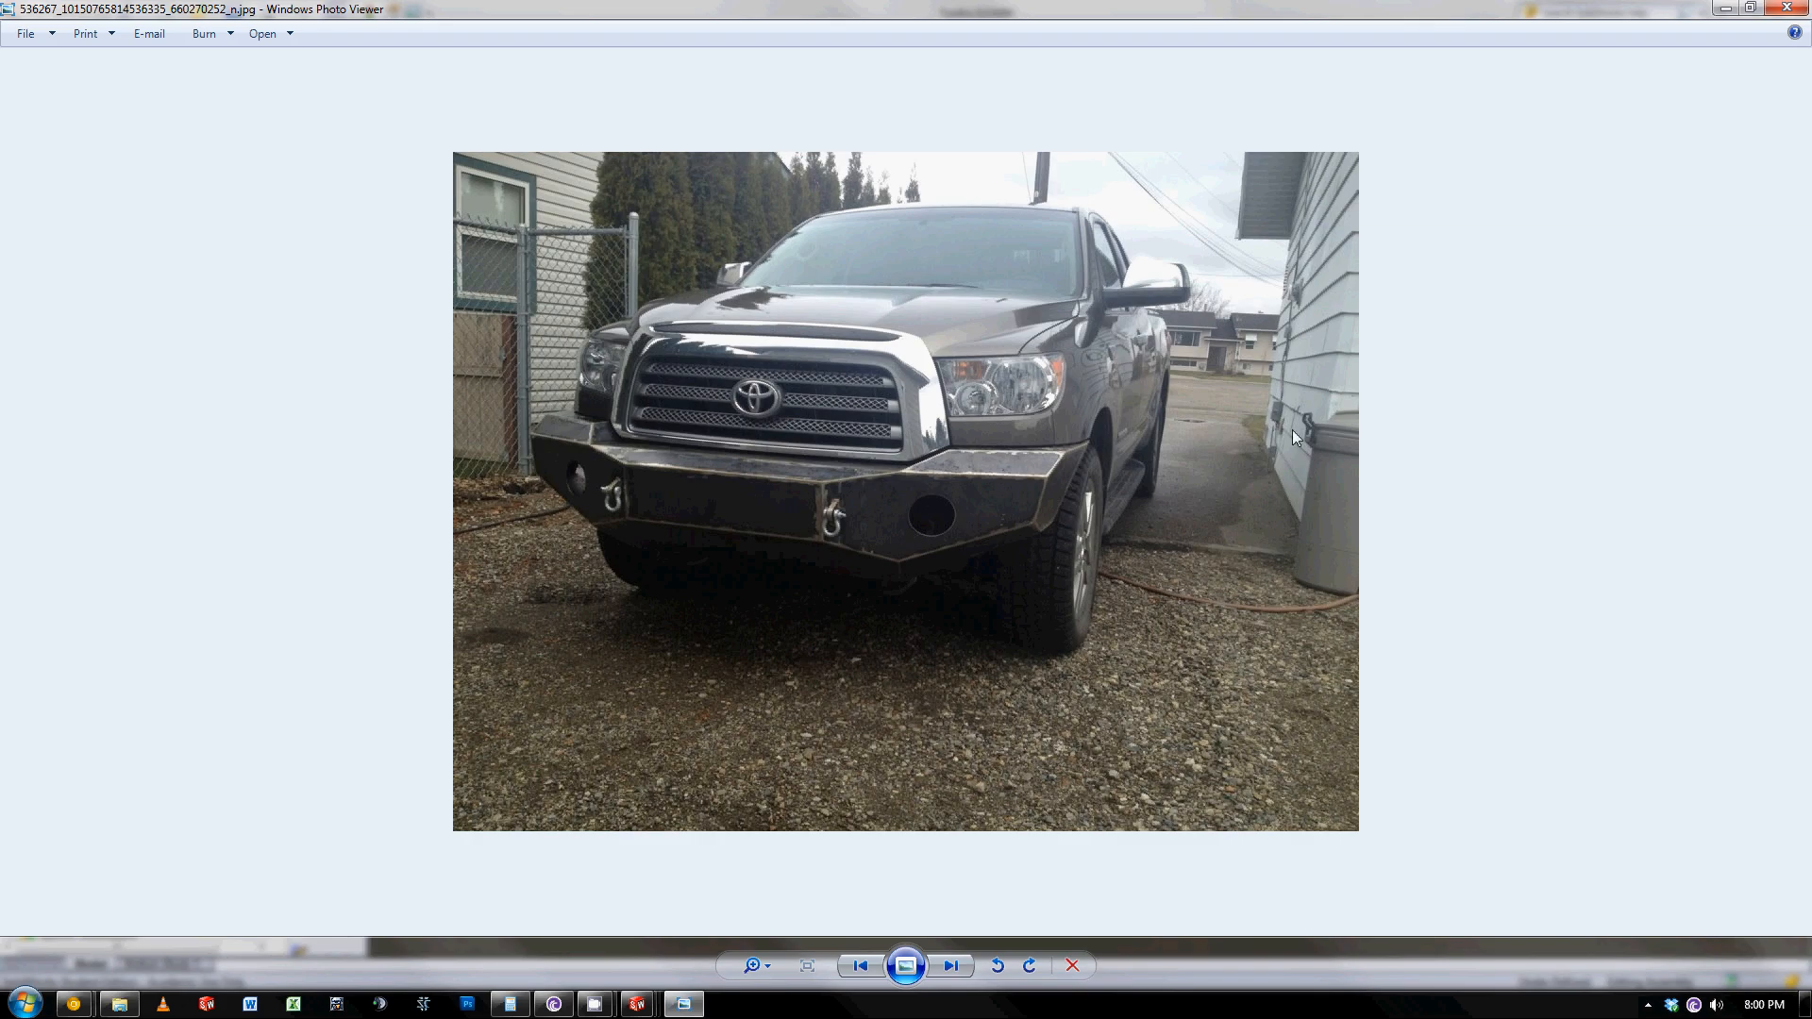
# Zoom in on the truck's front bumper, back out to the whole photo, then in again on the bumper.
pyautogui.click(806, 964)
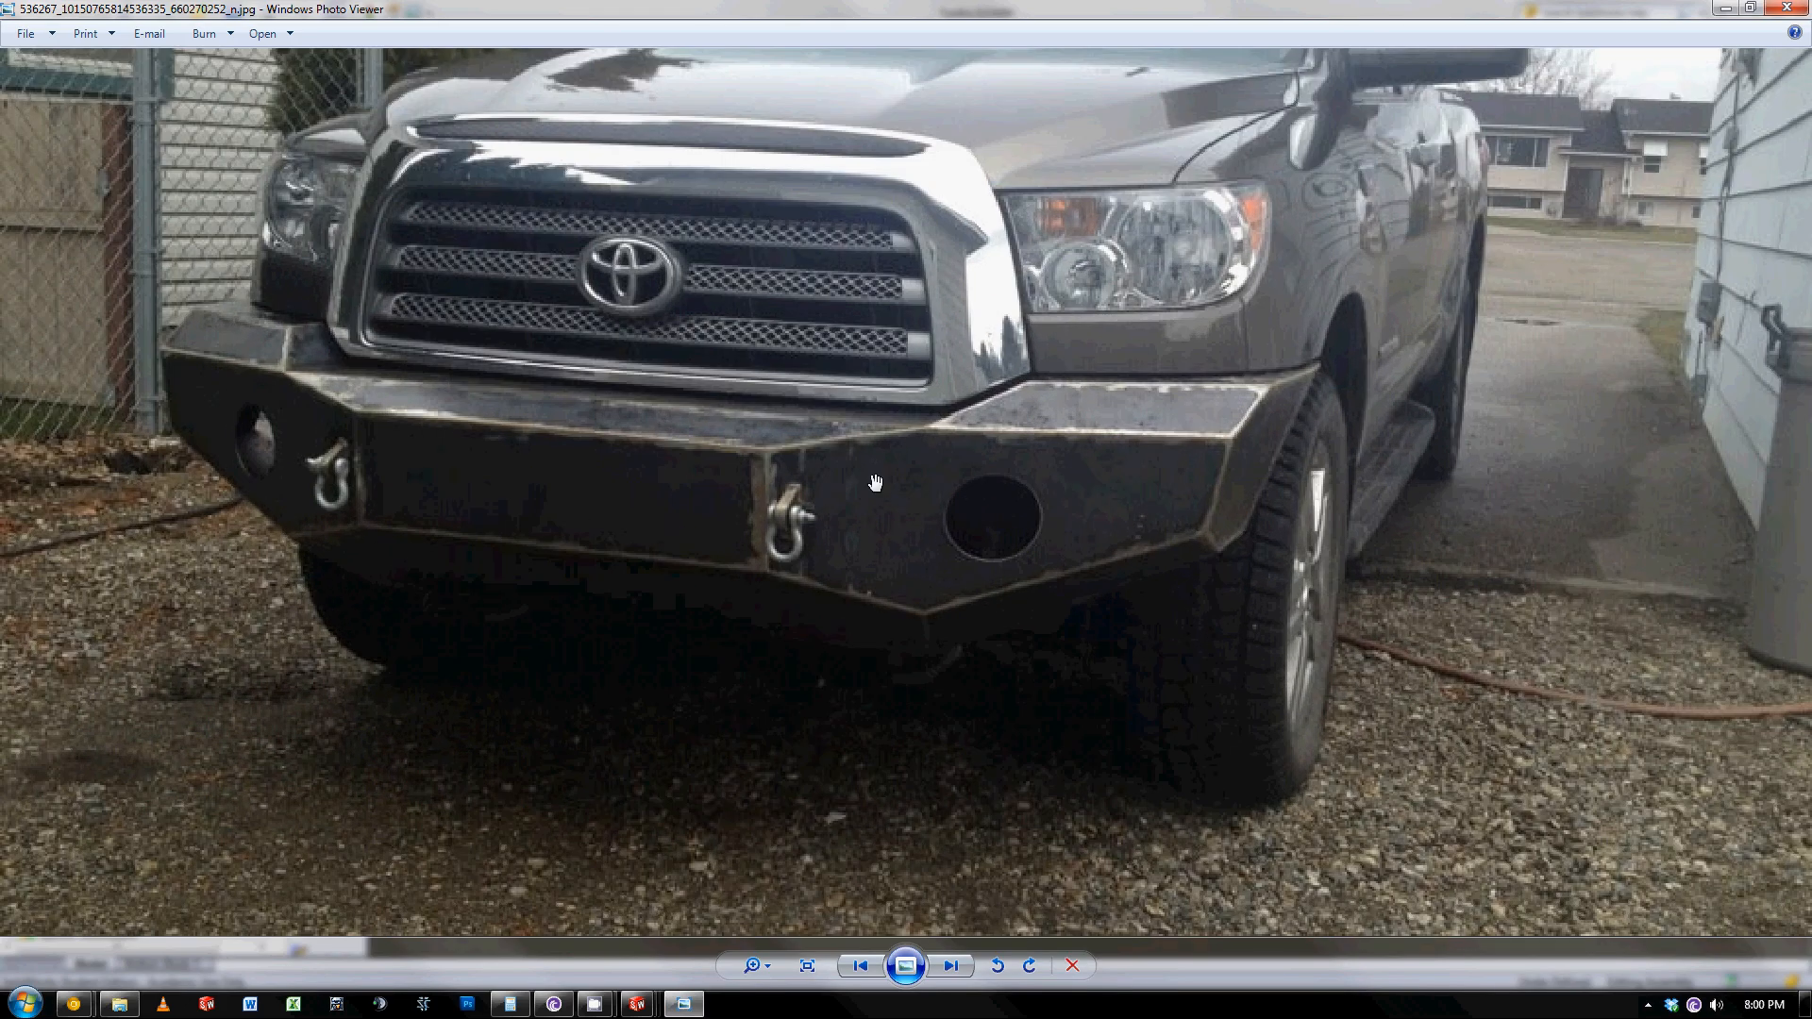
pyautogui.moveTo(1069, 382)
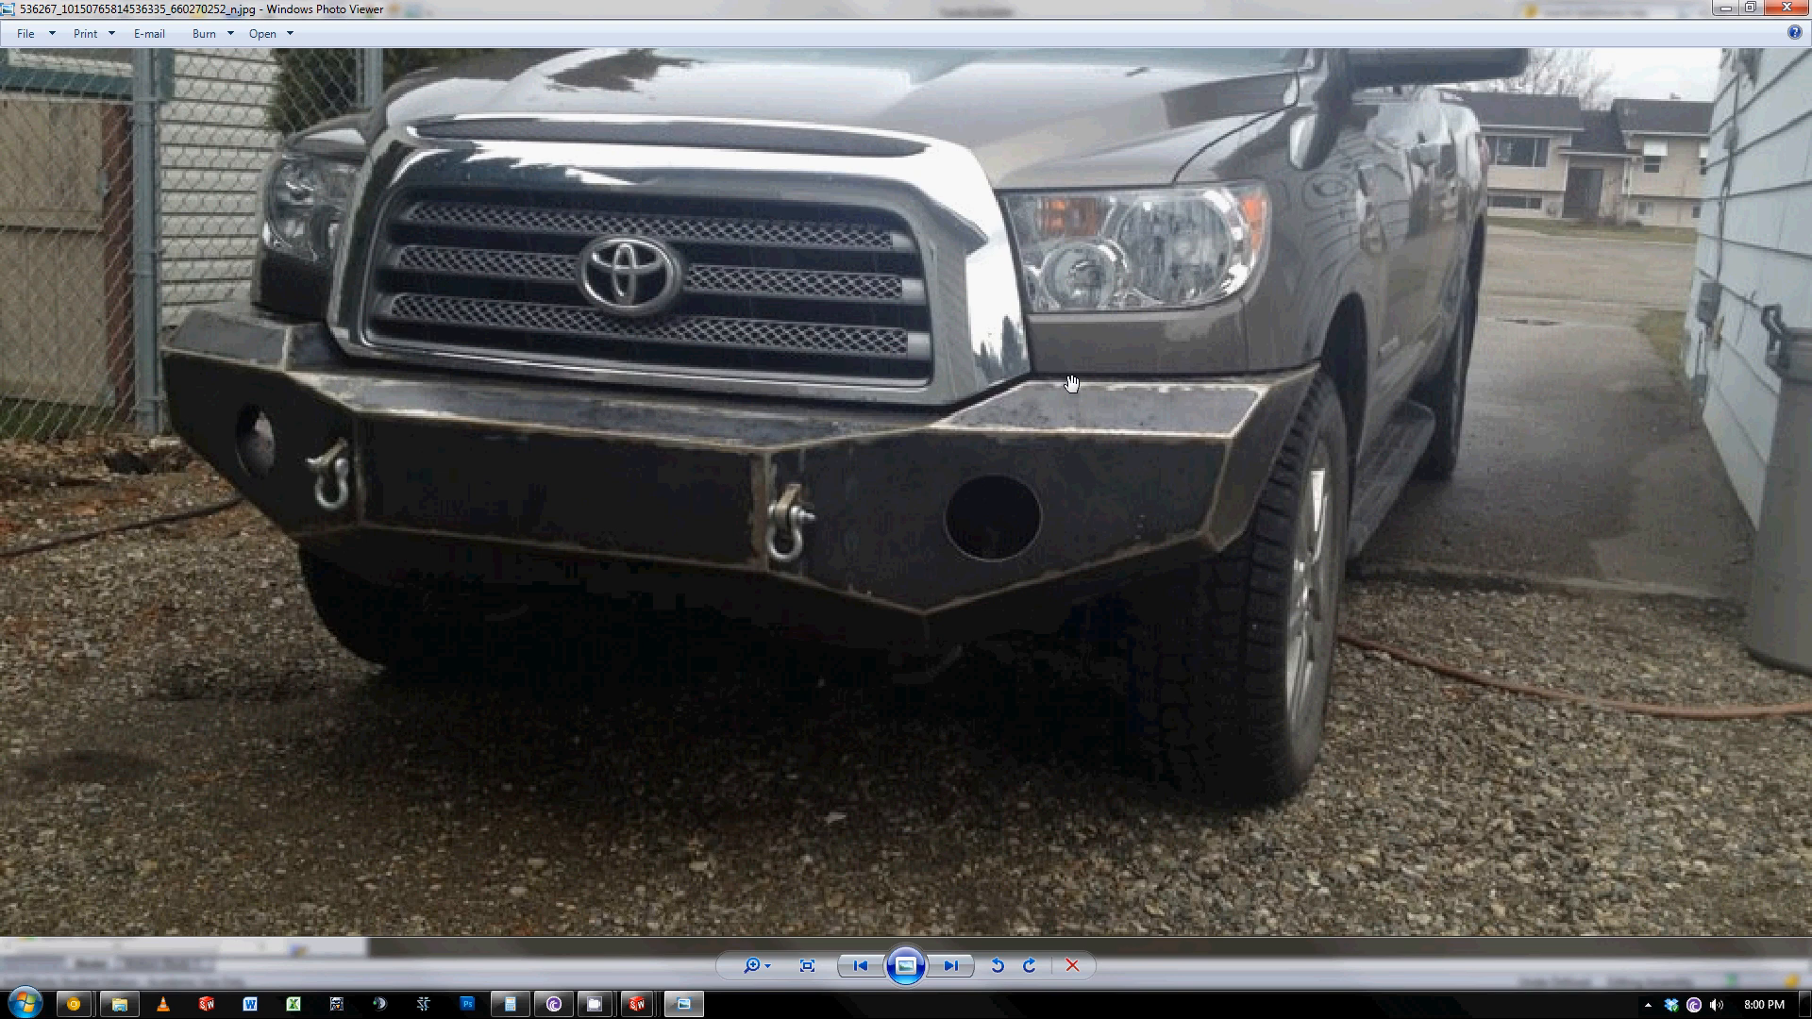
pyautogui.moveTo(1027, 410)
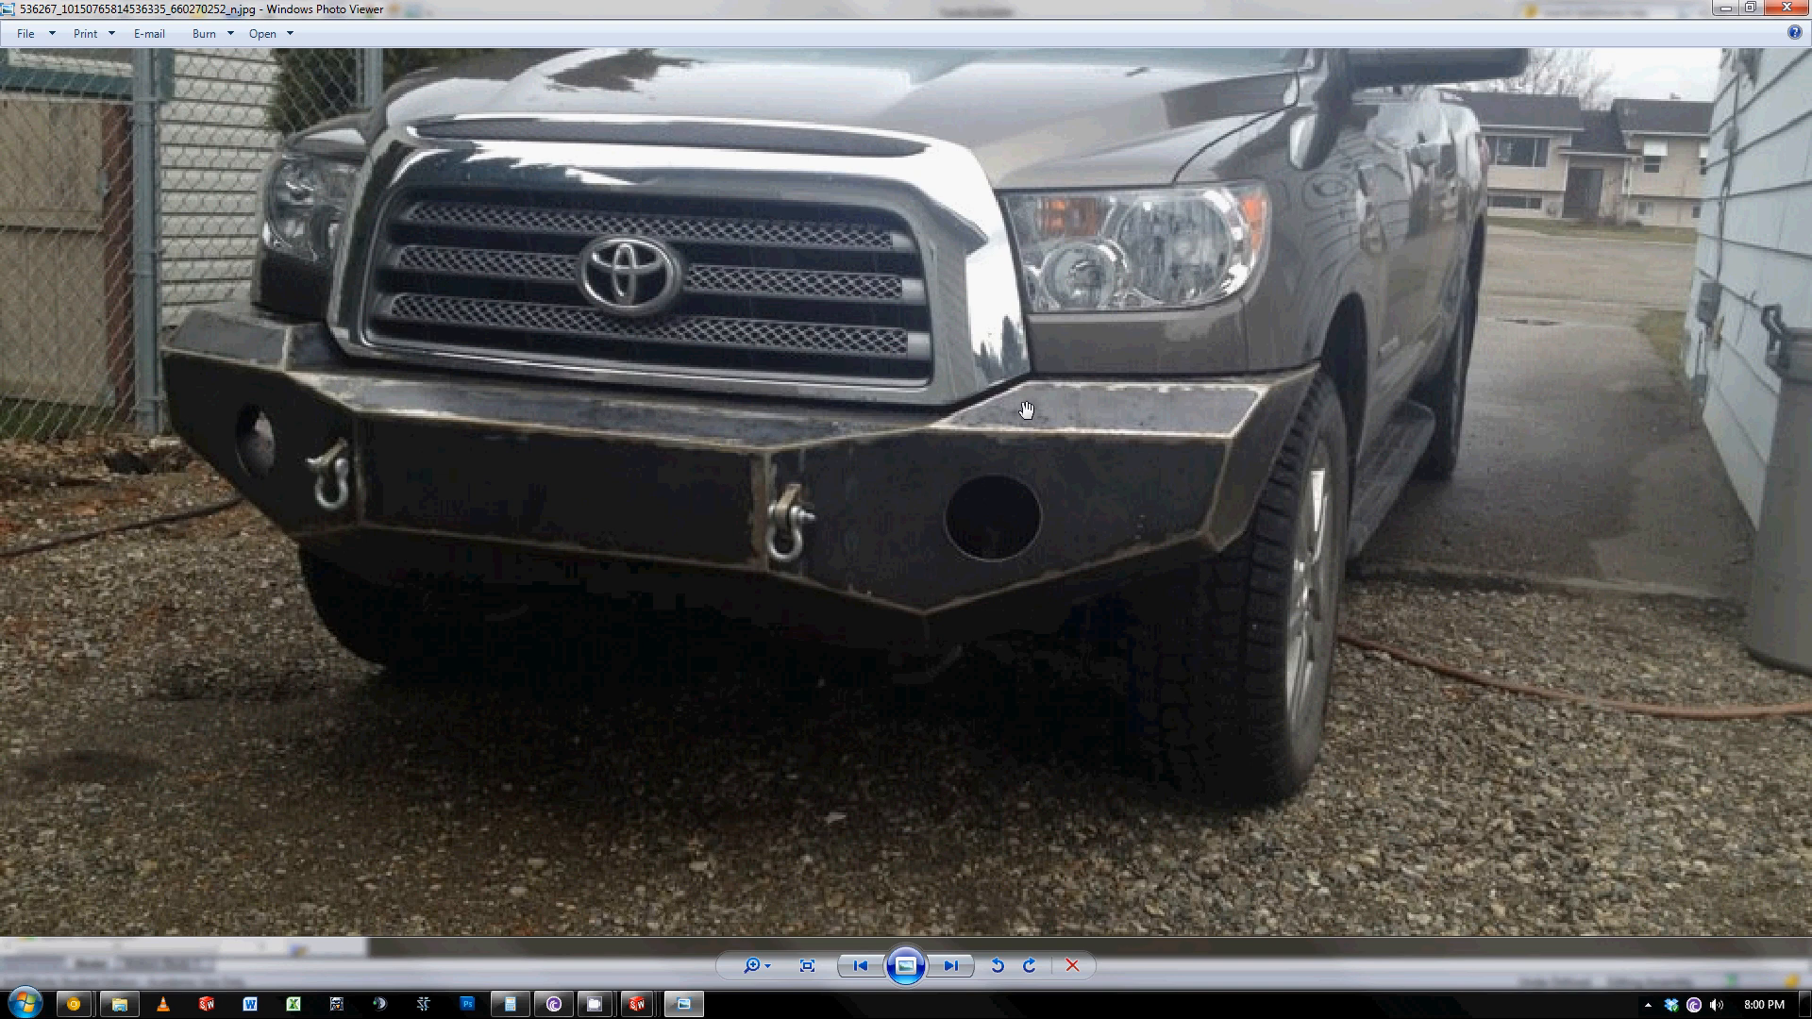
pyautogui.click(806, 966)
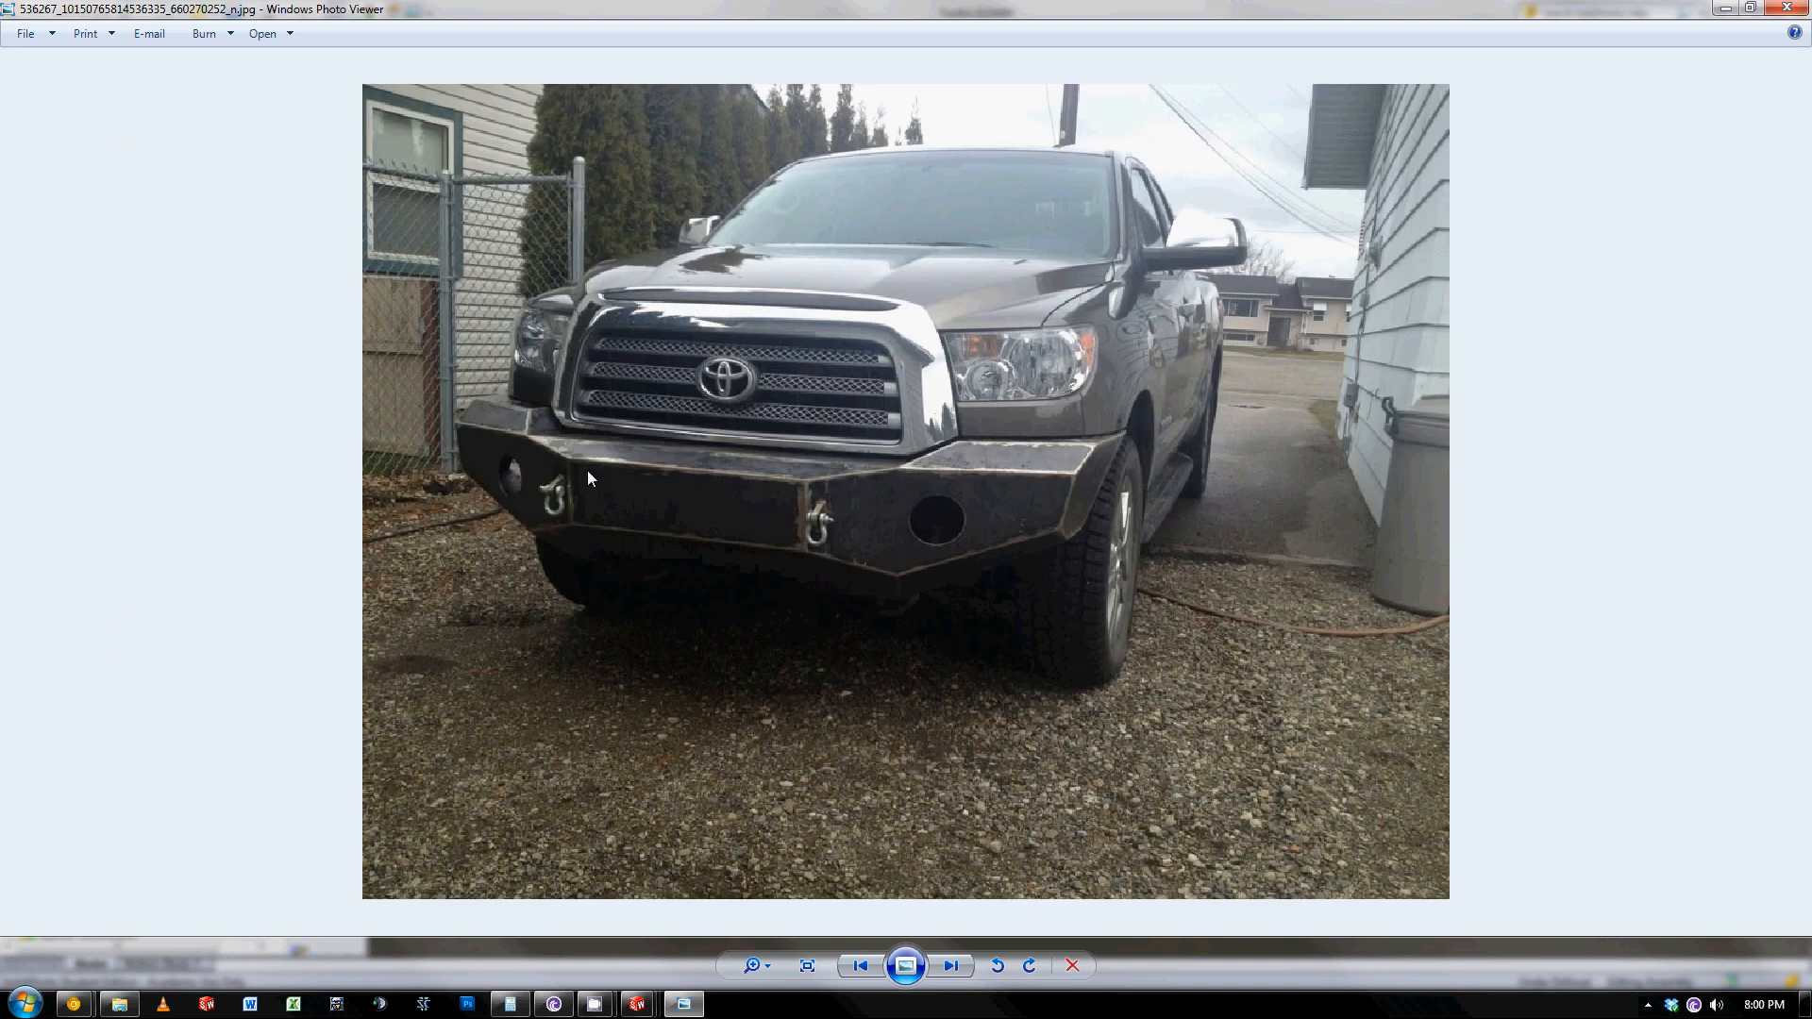
pyautogui.click(806, 964)
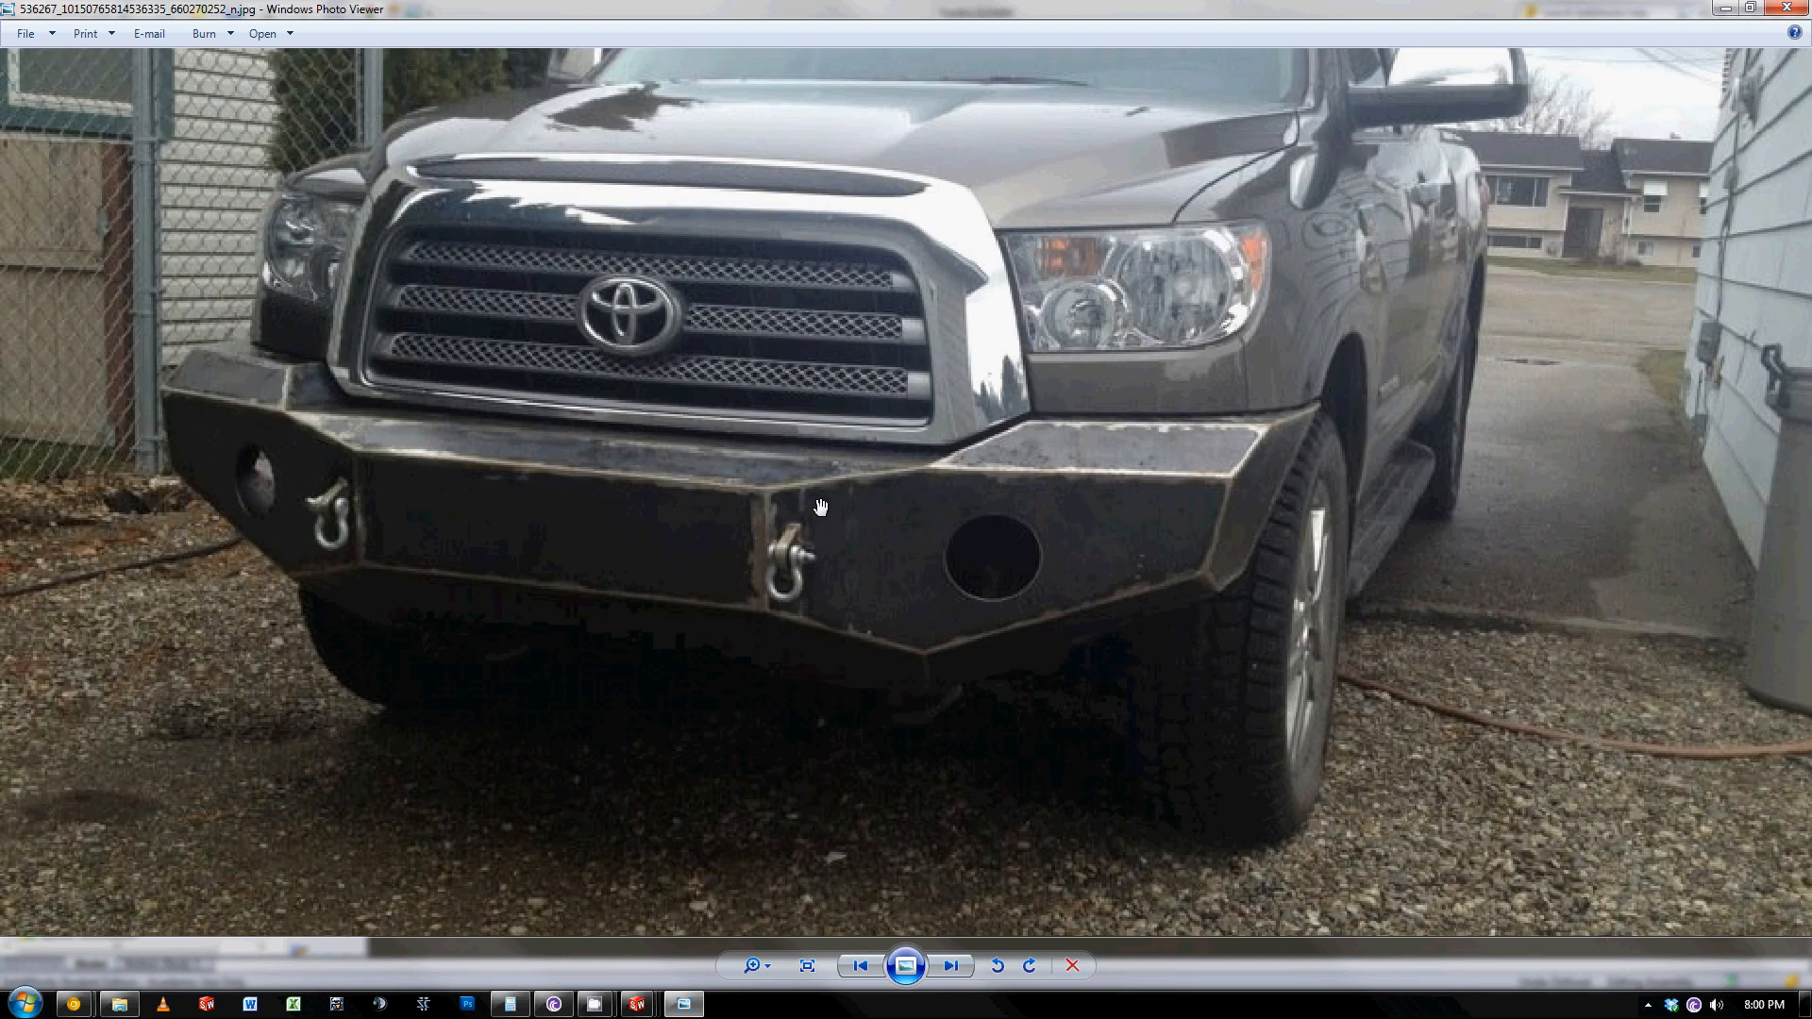
pyautogui.moveTo(1047, 461)
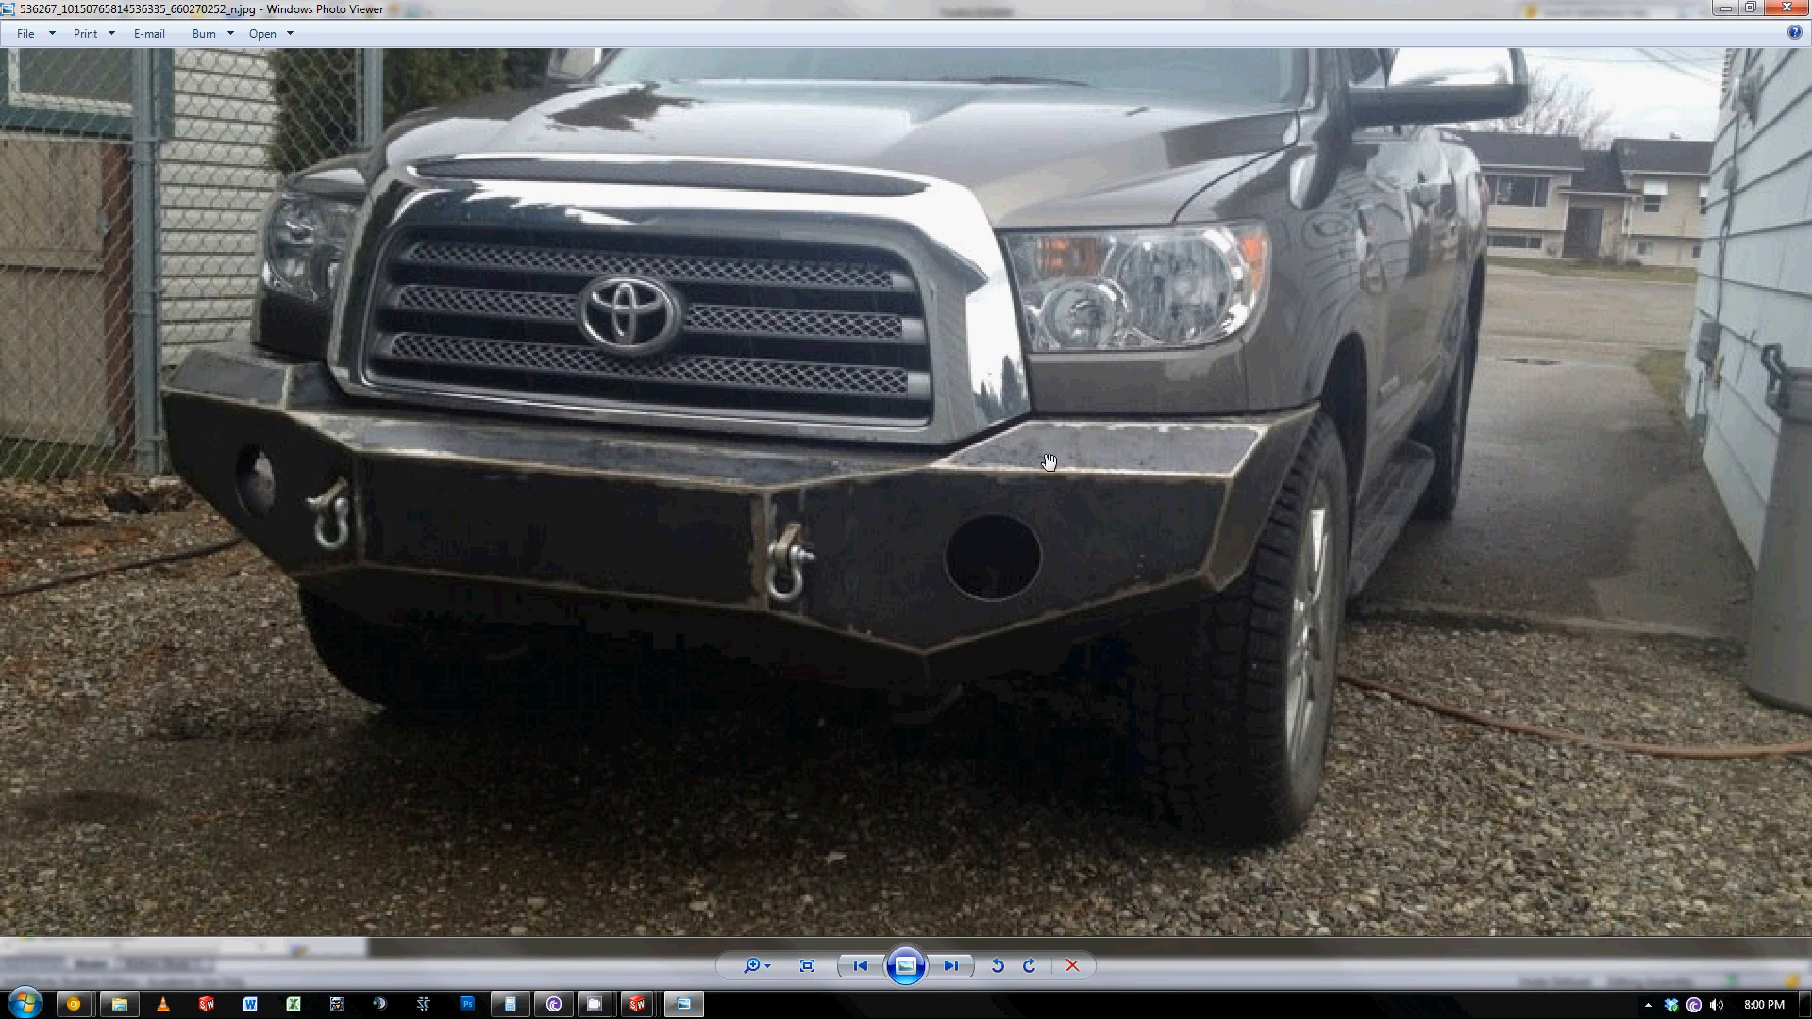